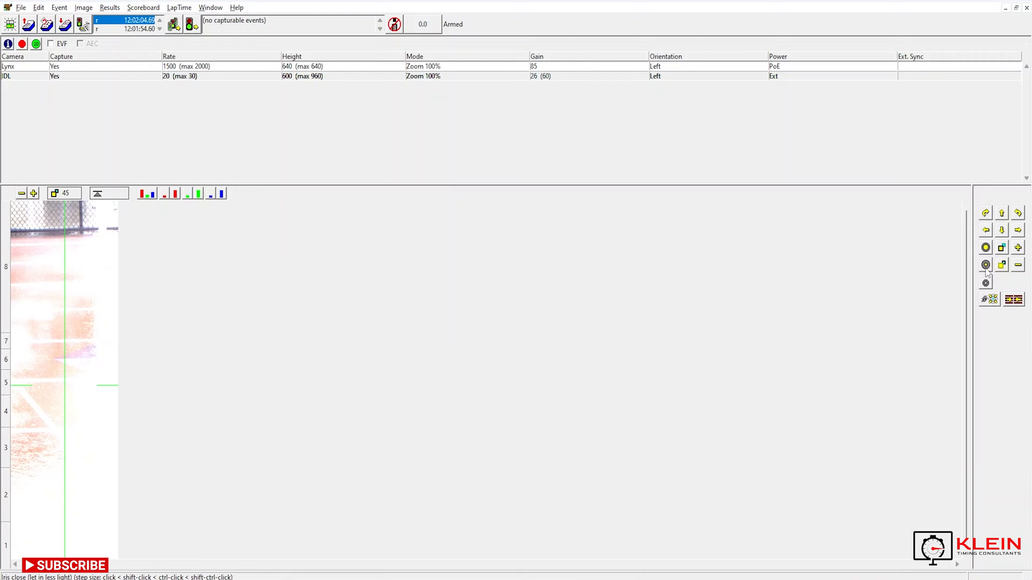
# Step: Close the iris twice to reduce exposure, then start panning the camera right
pyautogui.click(986, 266)
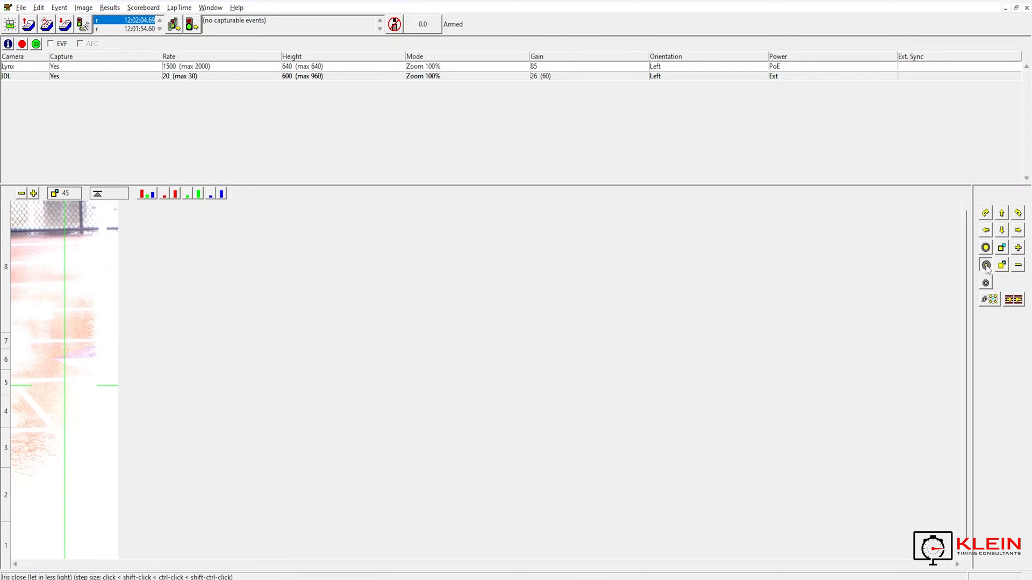
pyautogui.click(986, 266)
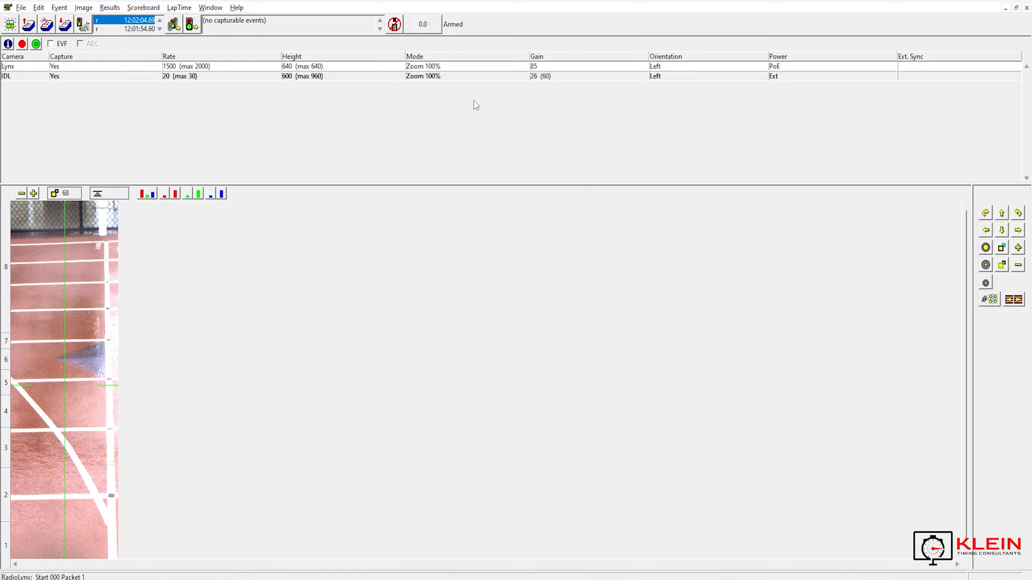
pyautogui.click(37, 43)
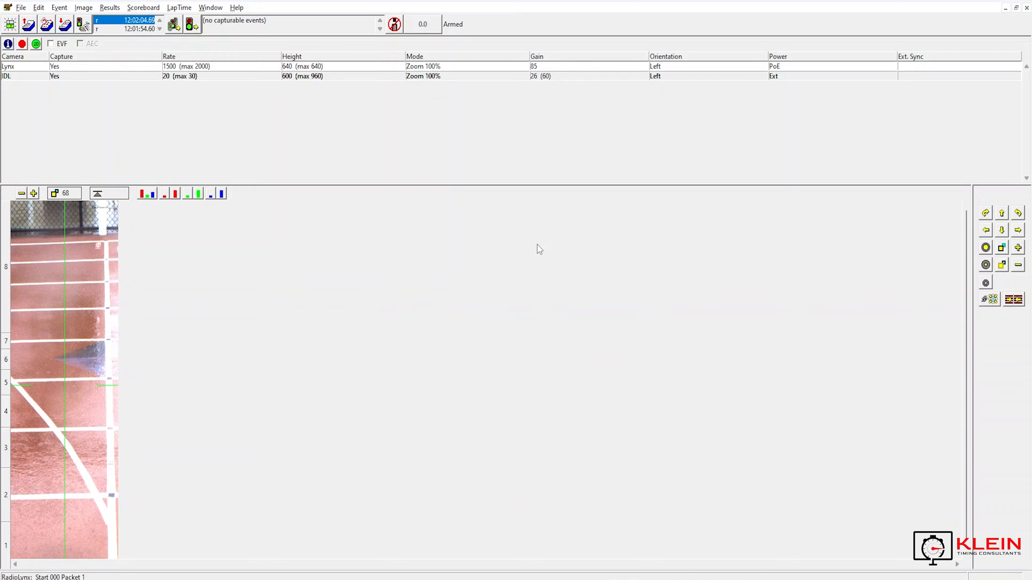
pyautogui.click(1018, 266)
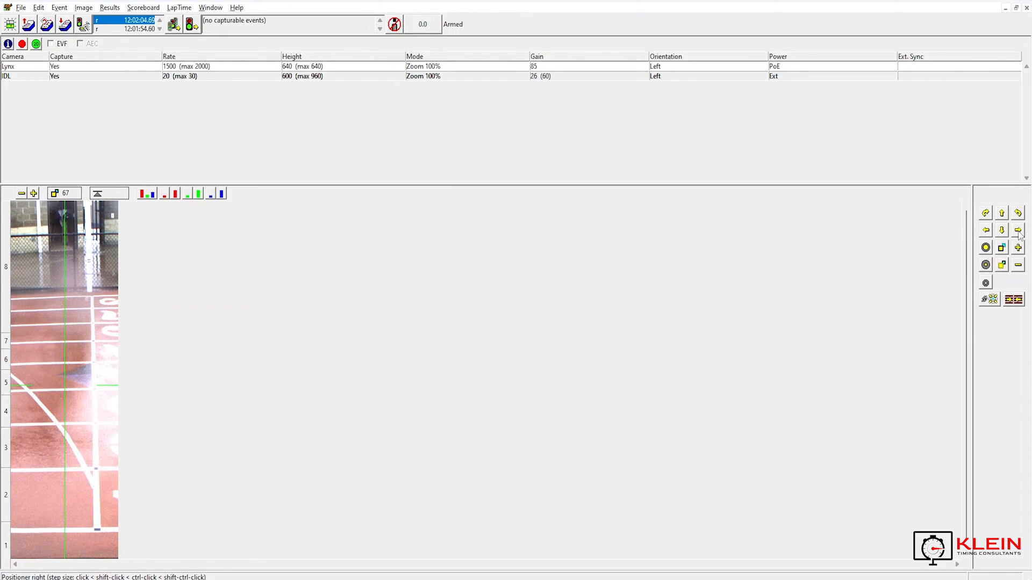
# Step: Pan the camera right until the painted lane numbers enter the frame
pyautogui.click(1018, 230)
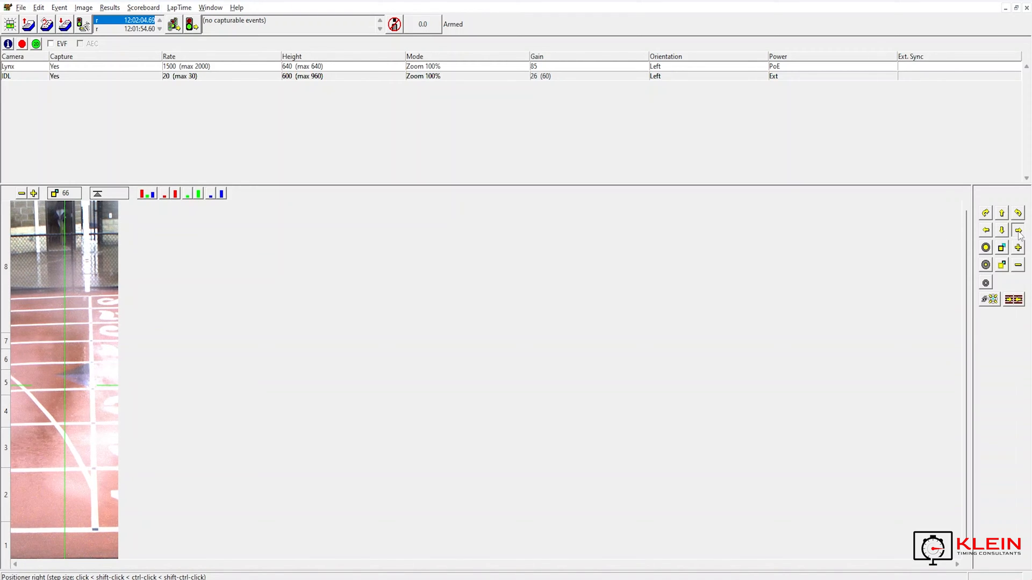
pyautogui.click(1018, 231)
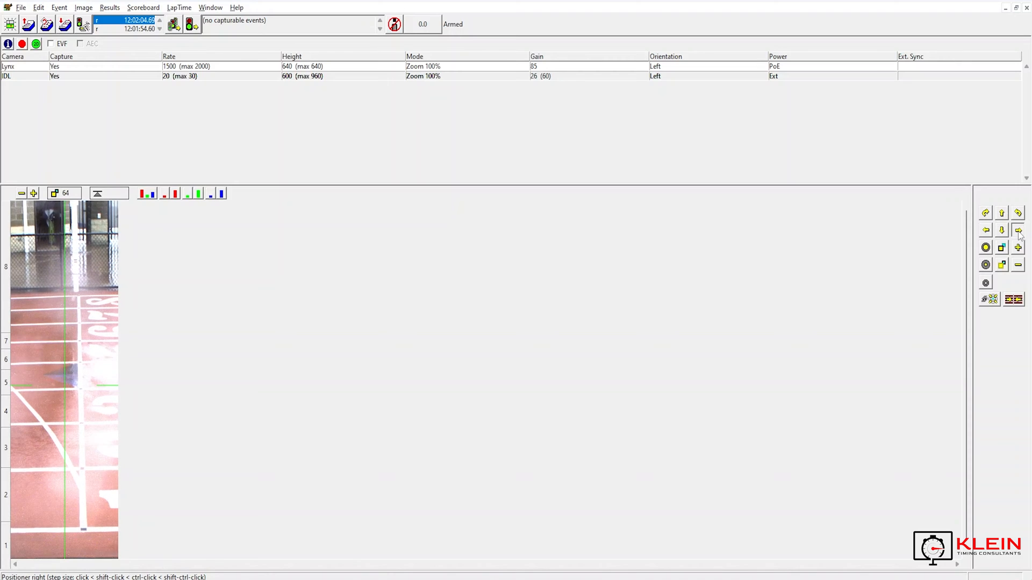
pyautogui.click(1018, 231)
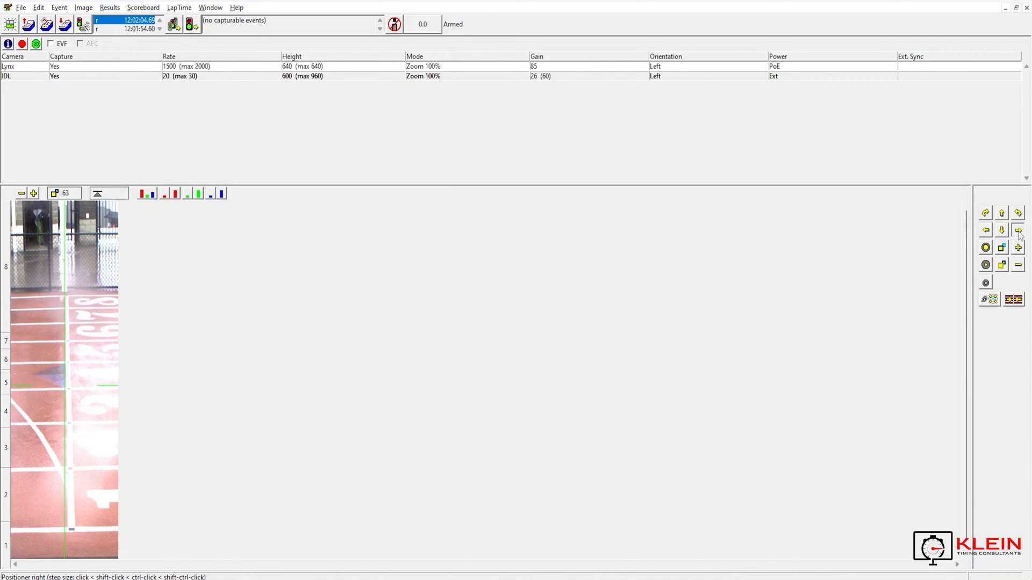
pyautogui.click(1019, 230)
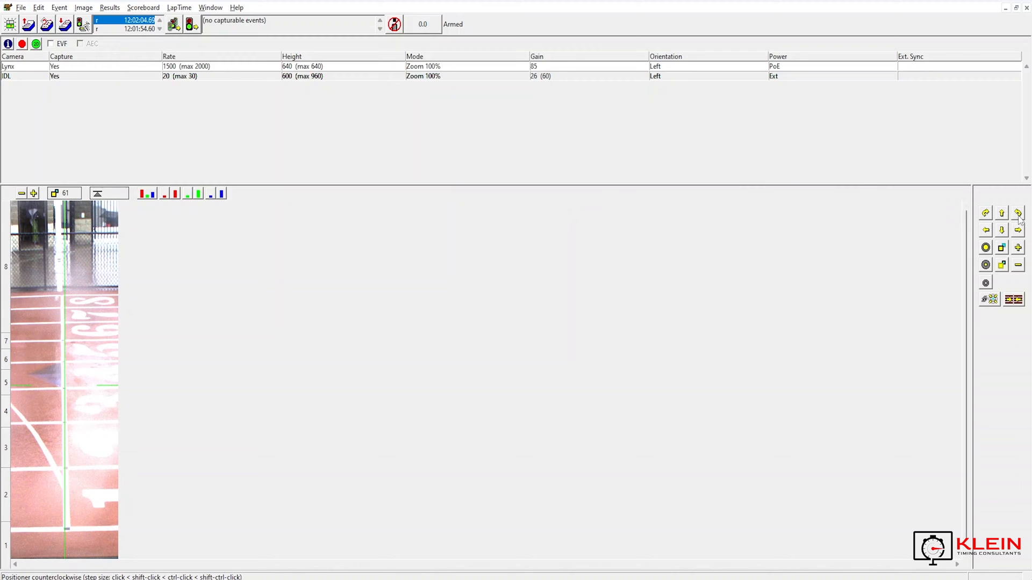
# Step: Rotate the camera counterclockwise so its line runs along the finish line
pyautogui.click(1018, 212)
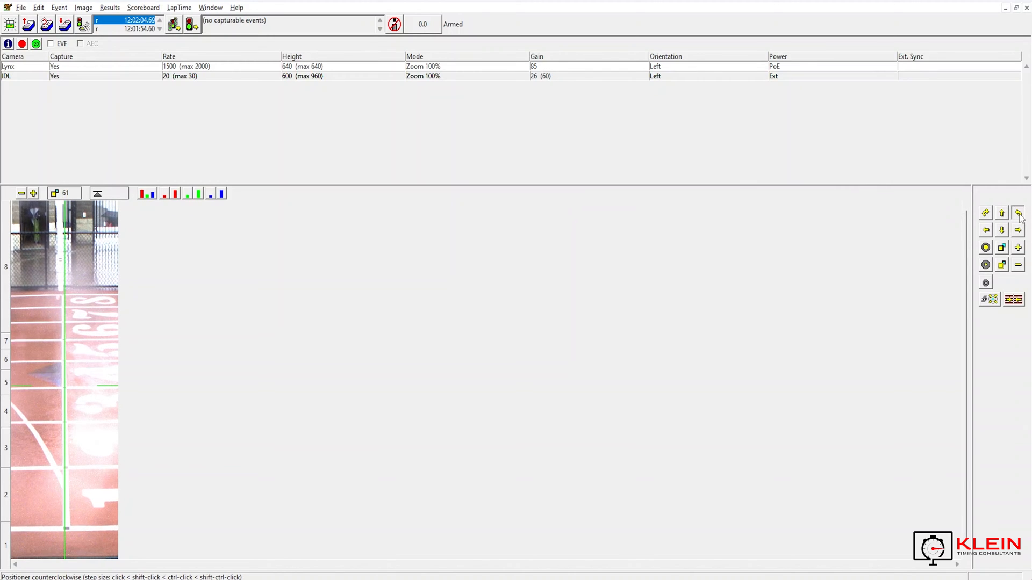
pyautogui.click(1018, 230)
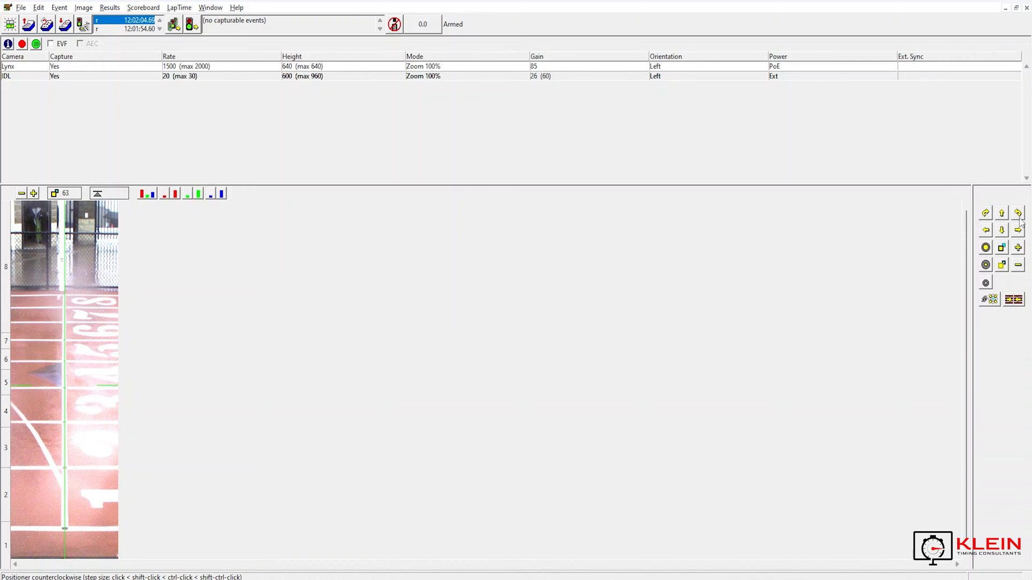
pyautogui.click(1018, 247)
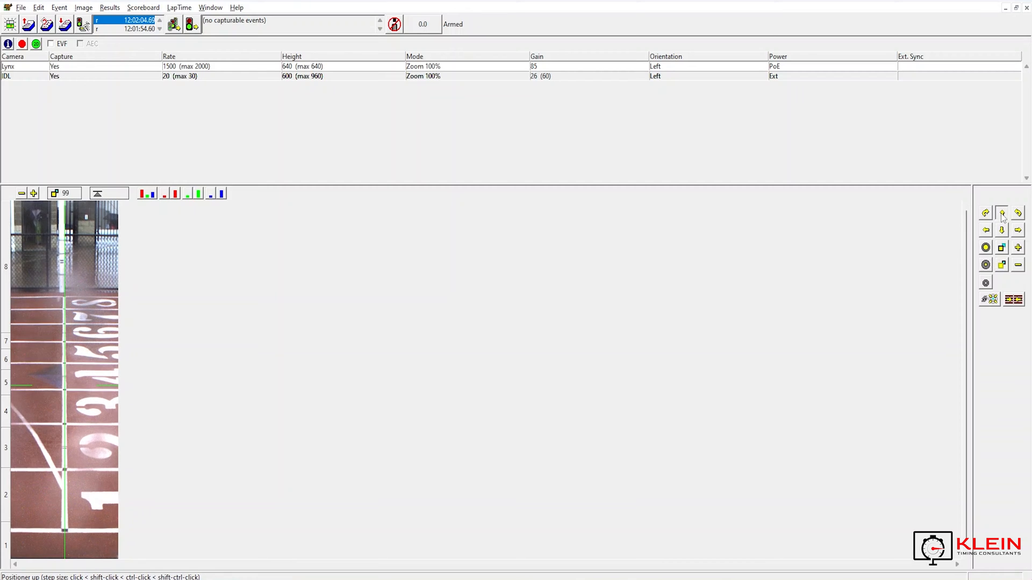
# Step: Tilt the camera up, with one slight downward correction, to frame the lanes and fence
pyautogui.click(1001, 213)
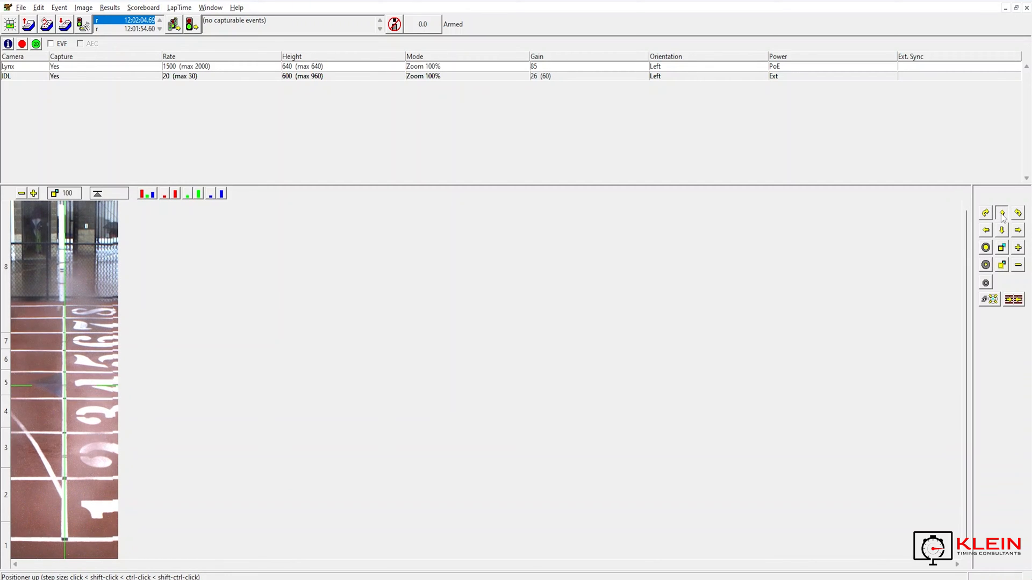
pyautogui.click(1018, 248)
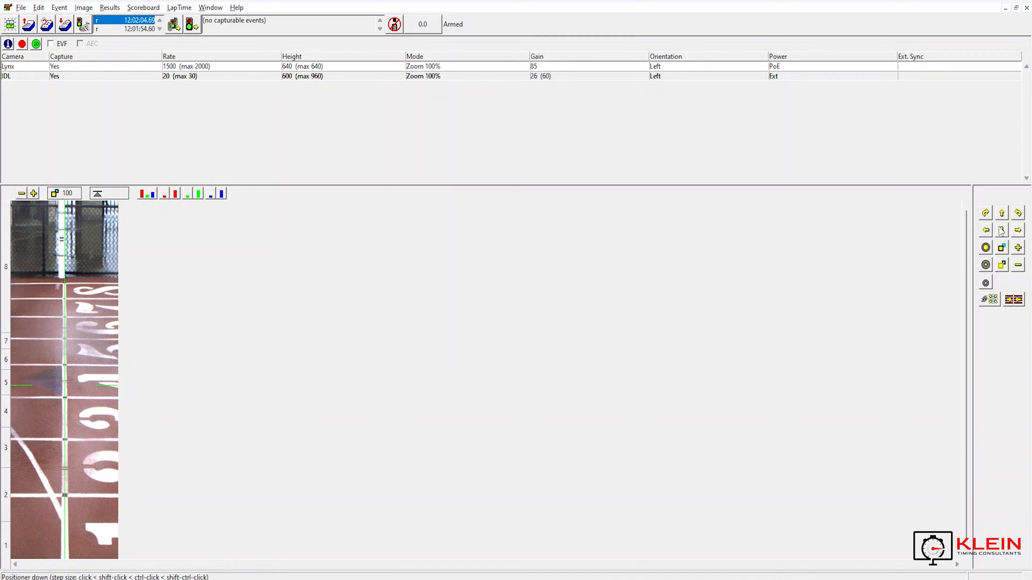
pyautogui.click(1002, 212)
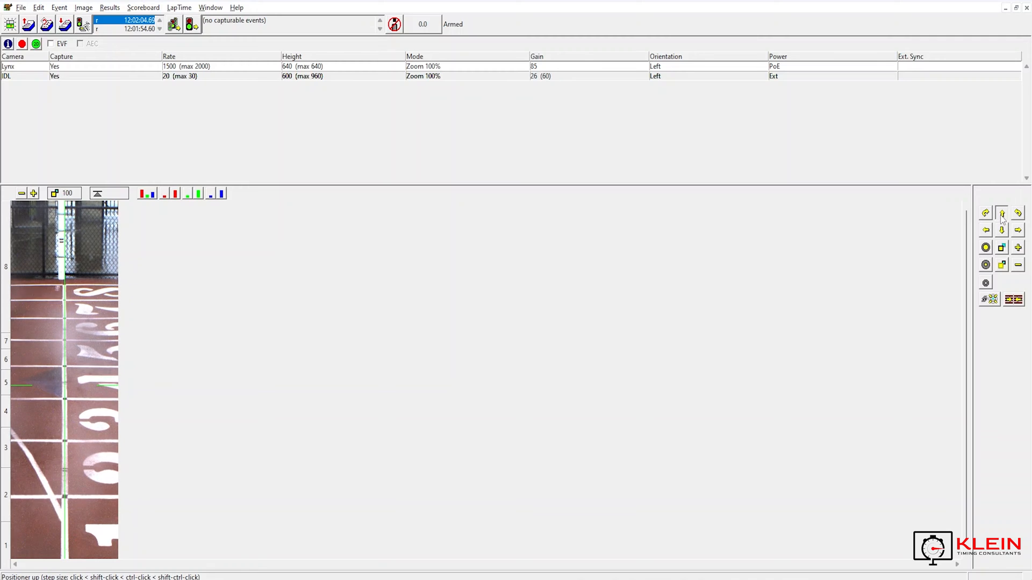
pyautogui.click(1001, 213)
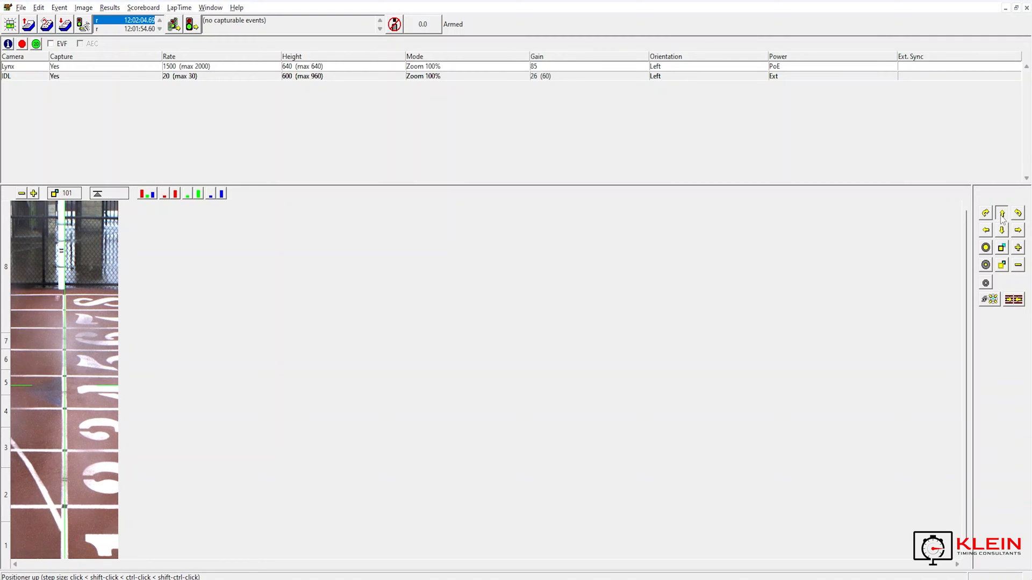
pyautogui.click(1001, 213)
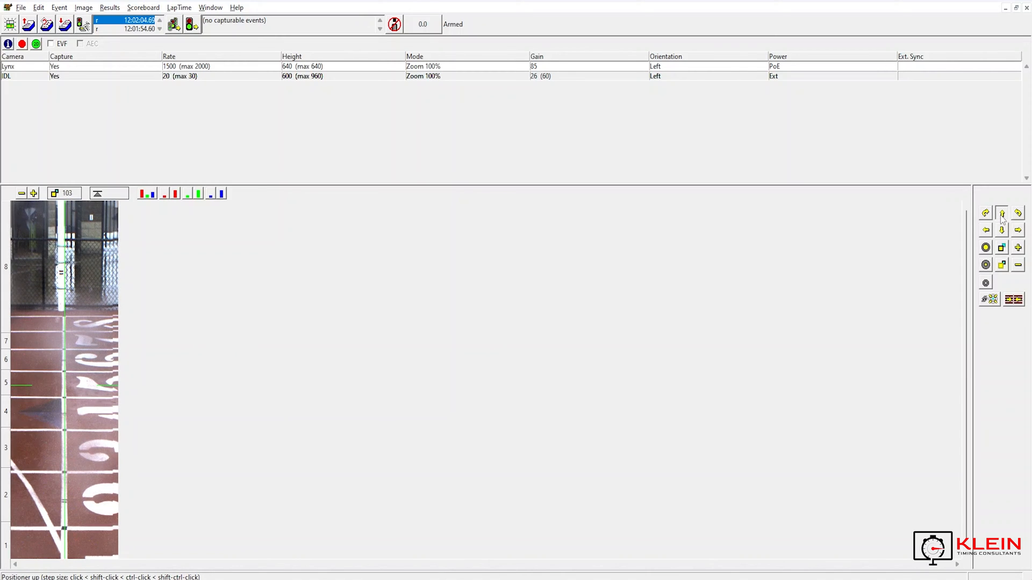
pyautogui.click(985, 230)
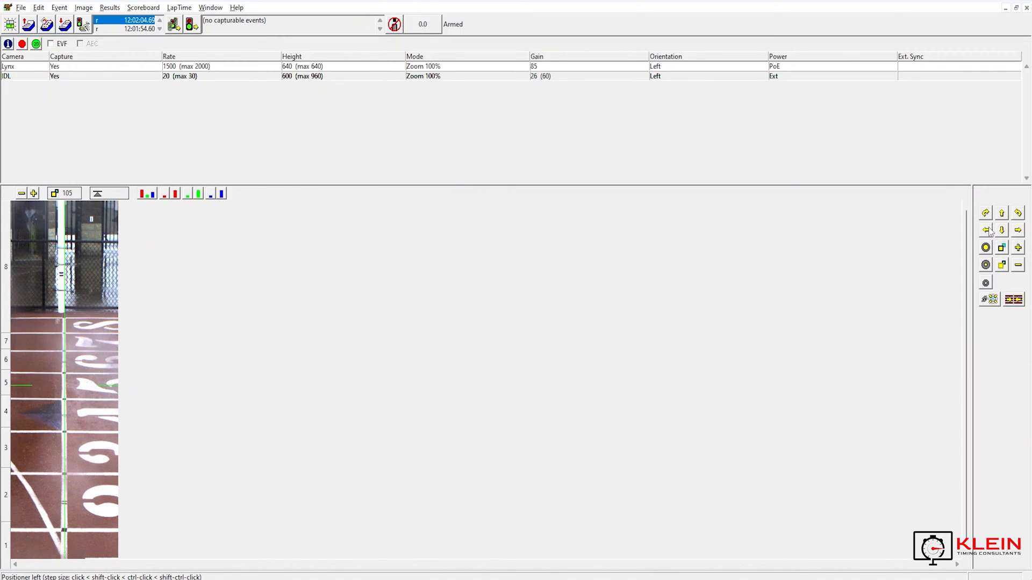
# Step: Nudge the camera left and fine-rotate it so the line crosses all lanes straight
pyautogui.click(985, 213)
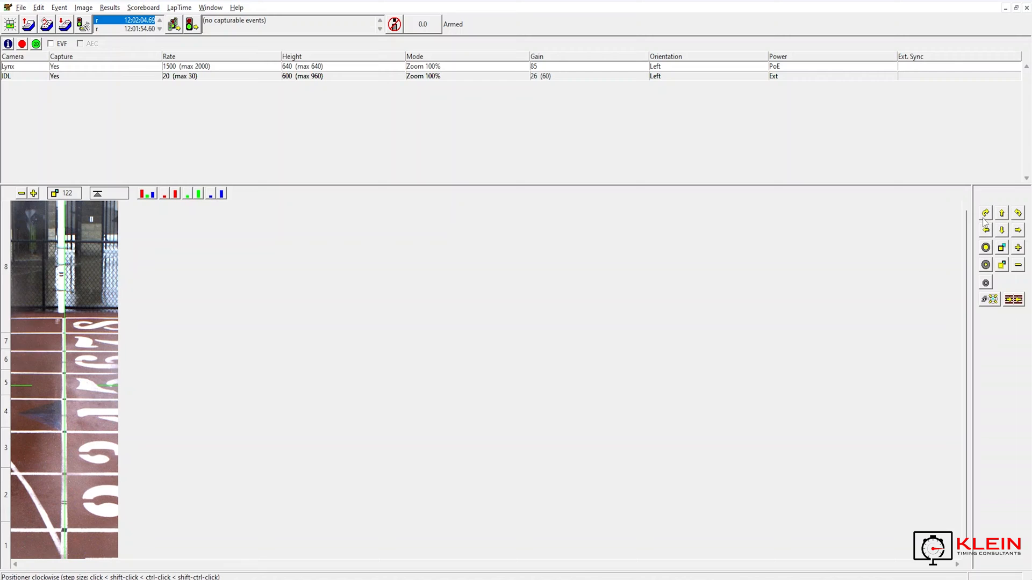
pyautogui.click(1018, 213)
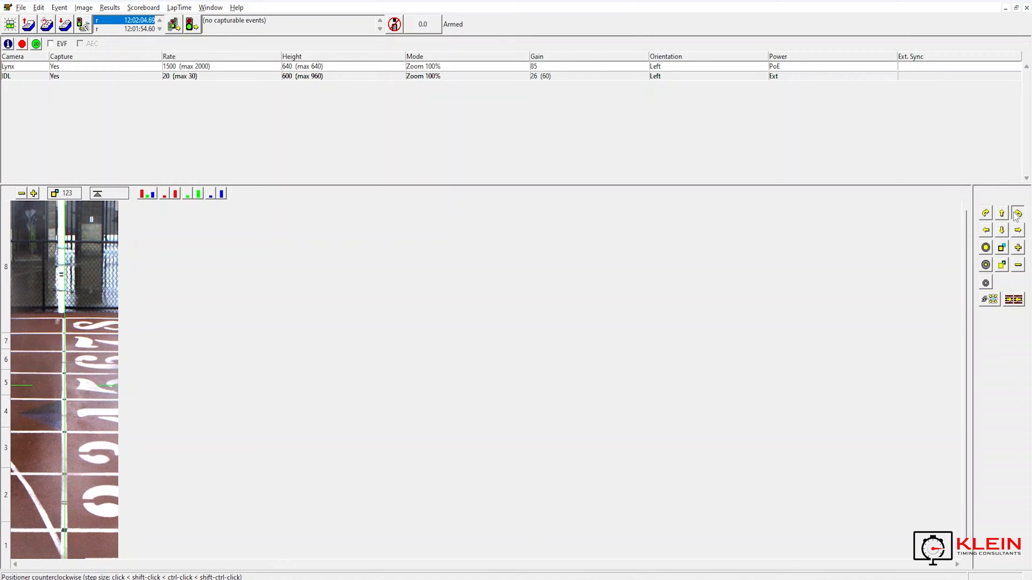
pyautogui.click(1018, 213)
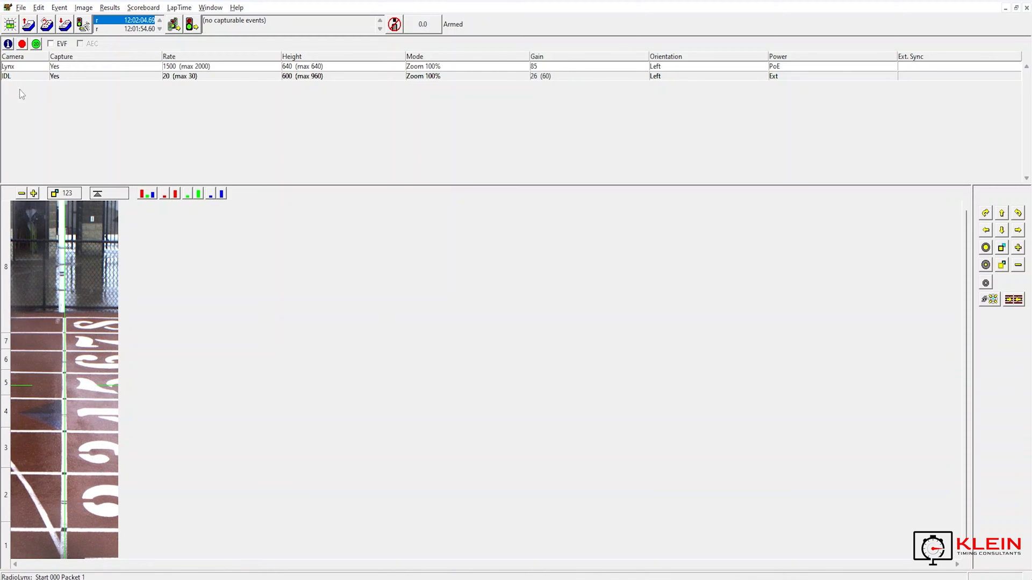
# Step: Stop aligning to return to line-scan capture and bring up the Lynx camera's settings
pyautogui.click(21, 43)
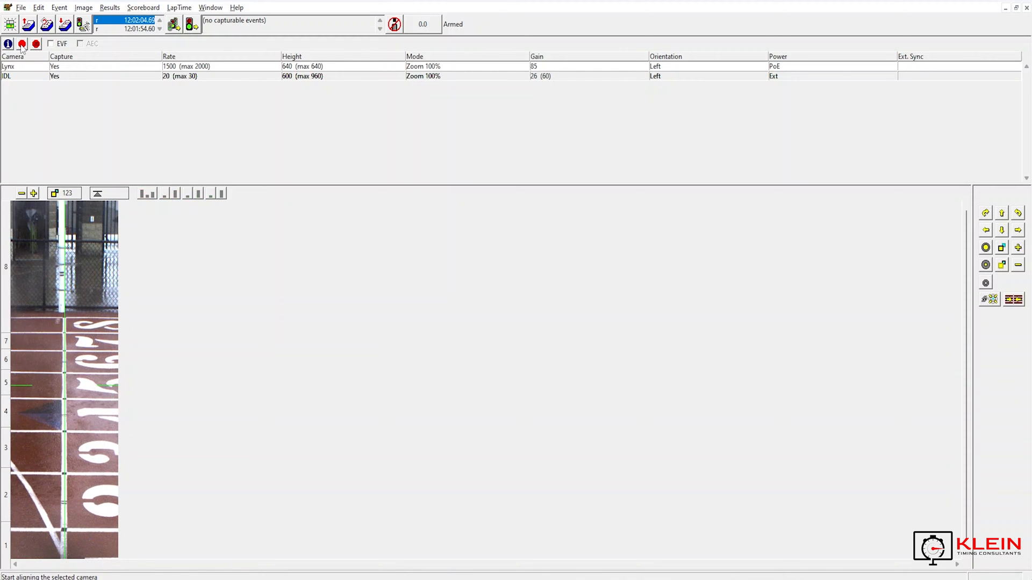
pyautogui.click(22, 43)
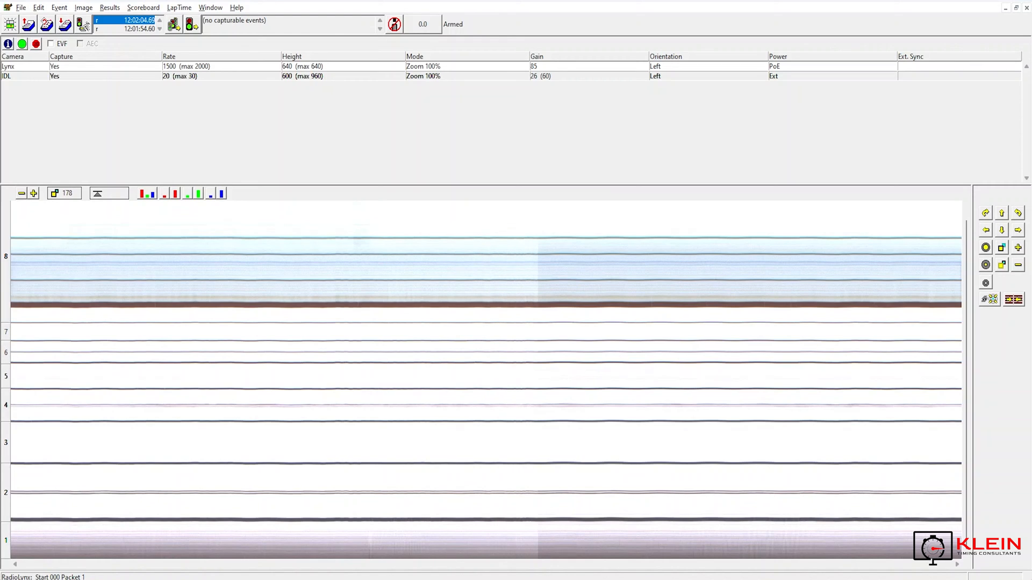
pyautogui.click(20, 192)
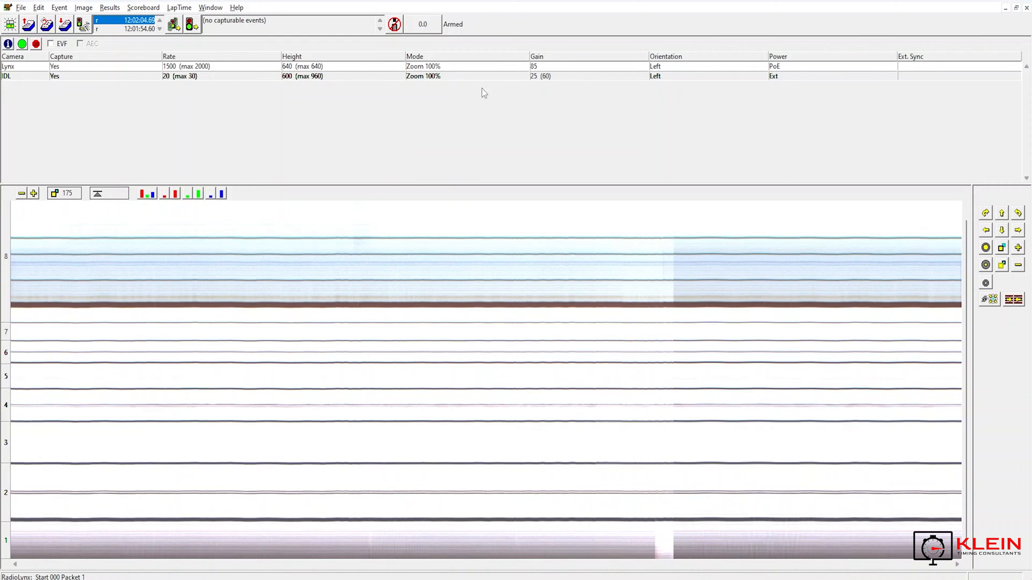
pyautogui.click(21, 43)
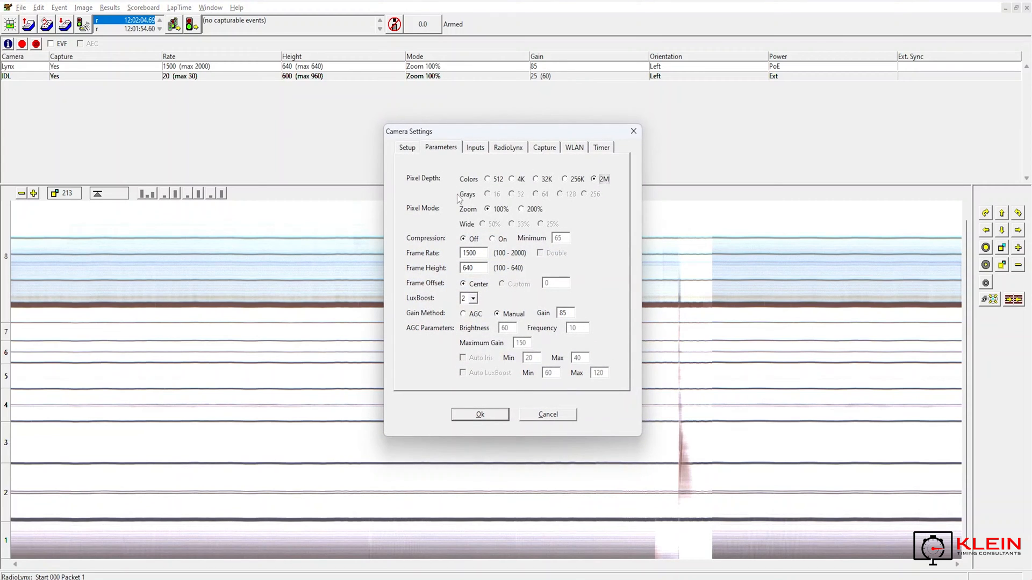
pyautogui.moveTo(495, 221)
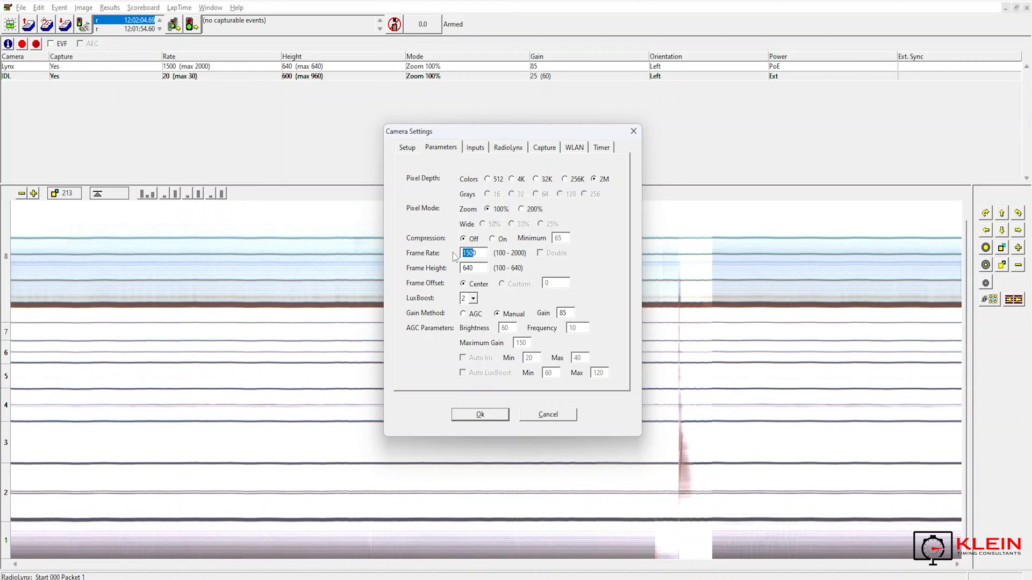
# Step: Set the Lynx camera's frame rate to 1200 and apply the settings
pyautogui.write('1200')
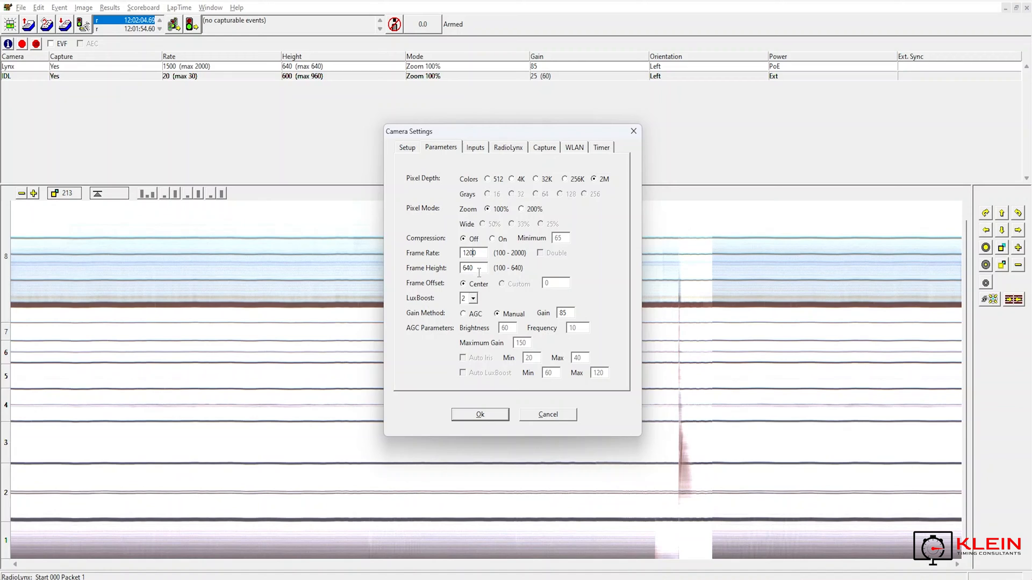
pyautogui.click(466, 298)
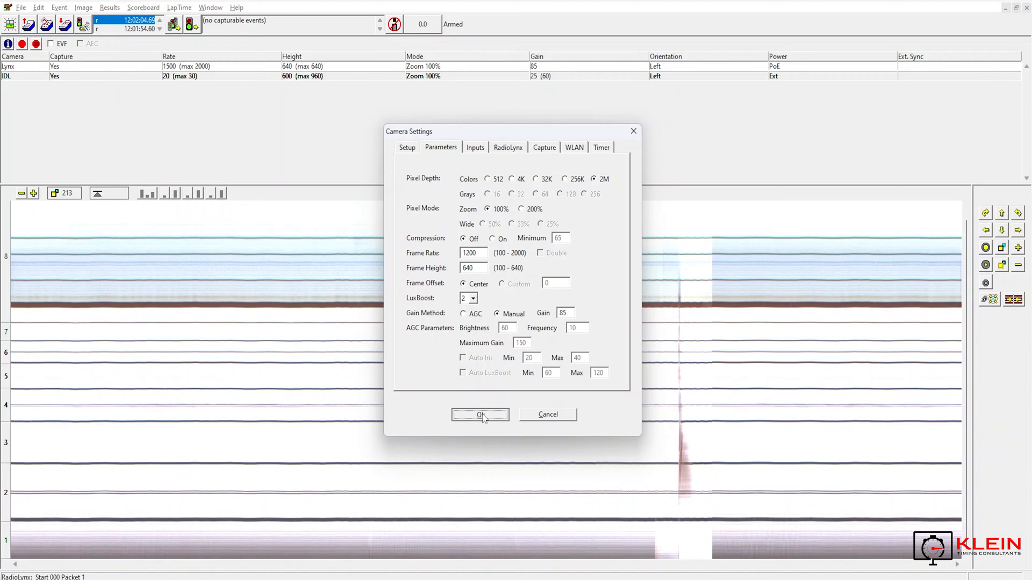
pyautogui.click(479, 415)
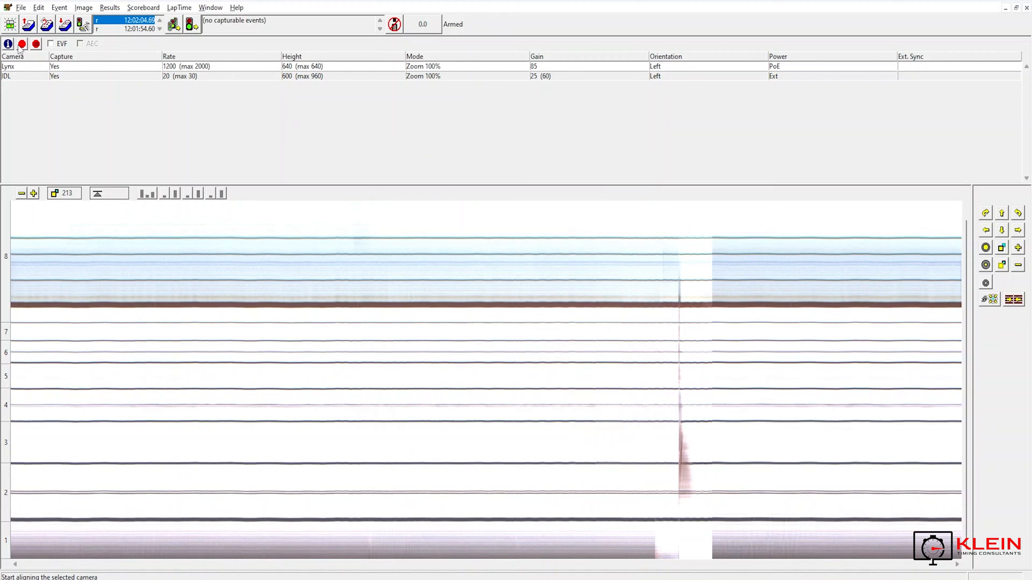
# Step: Briefly re-enter alignment view, then stop aligning to show the full live track video
pyautogui.click(22, 43)
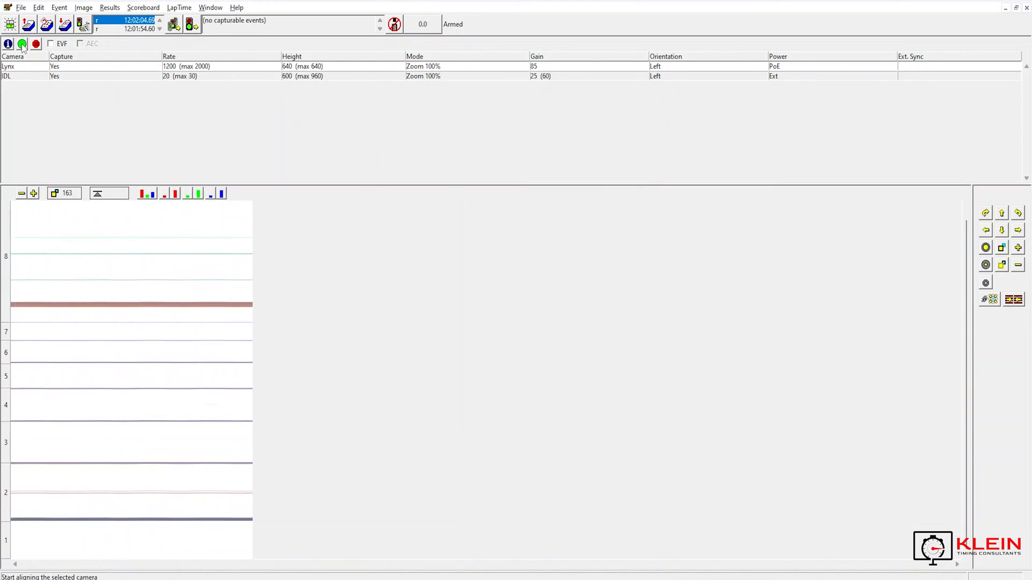
pyautogui.click(986, 264)
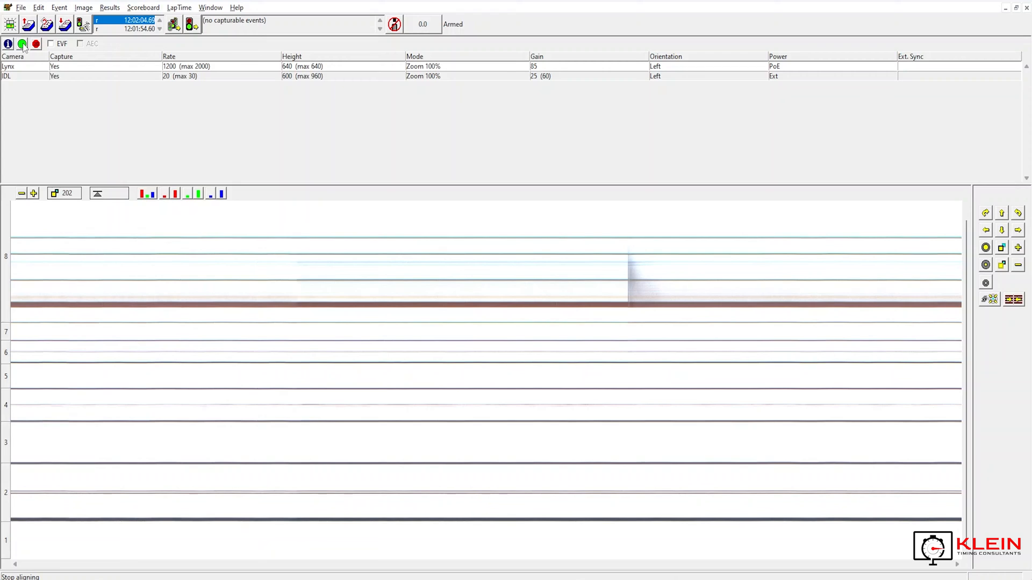
pyautogui.click(21, 43)
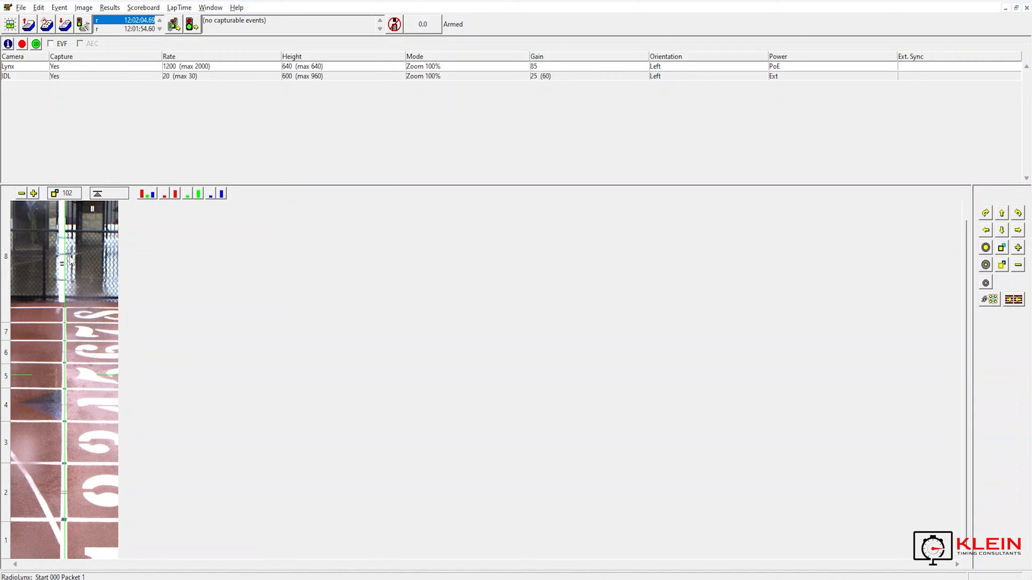
pyautogui.click(36, 43)
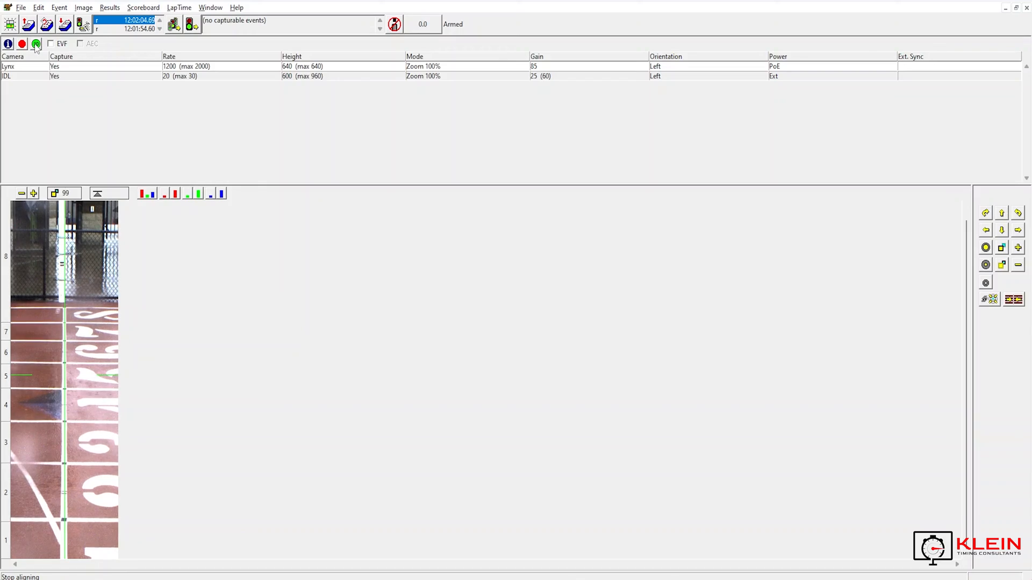
pyautogui.click(36, 43)
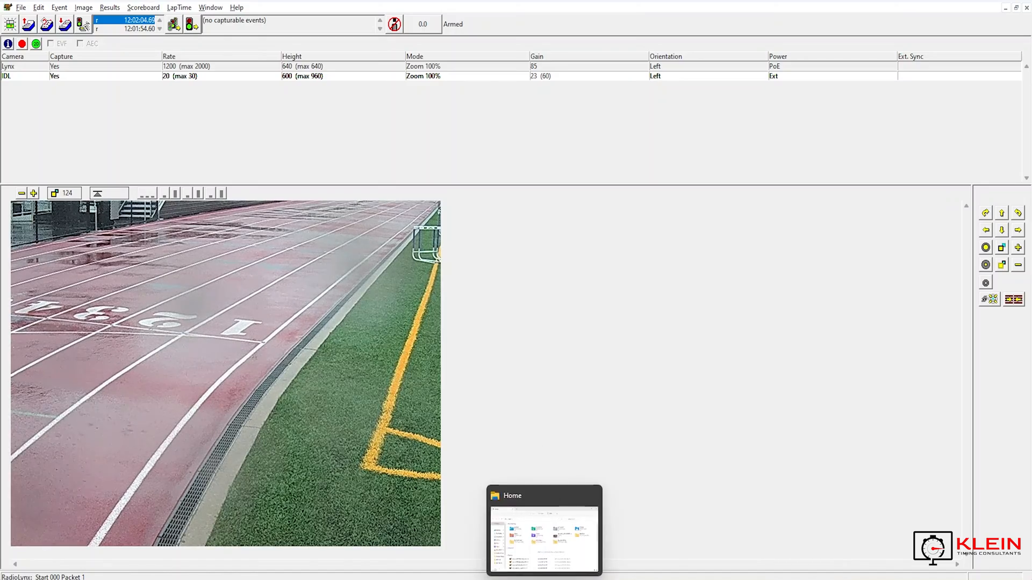
# Step: Browse the tfmeets6 2024 folder and C:\Lynx in File Explorer to check the meet folders
pyautogui.click(544, 530)
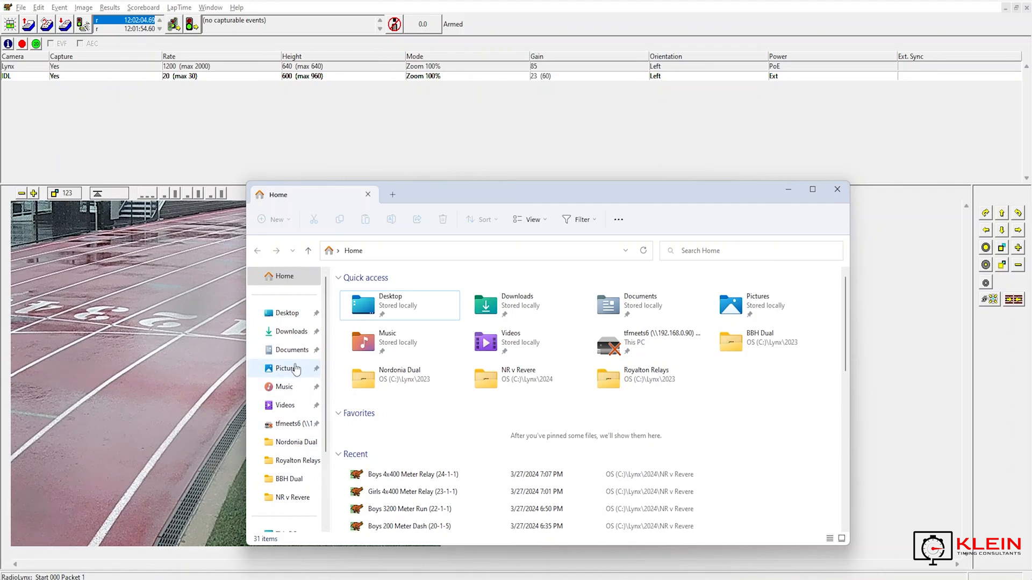
pyautogui.moveTo(286, 424)
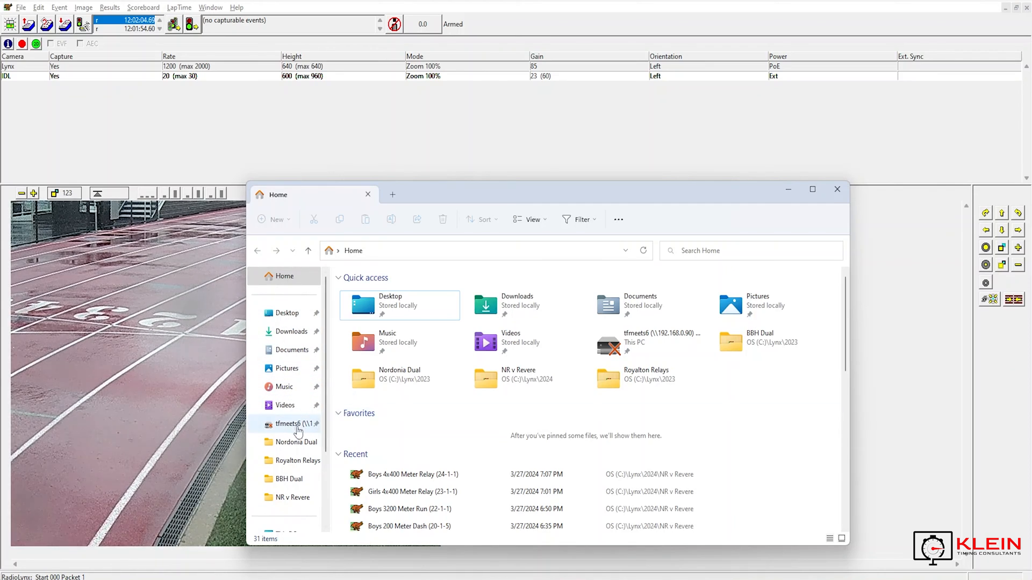
pyautogui.click(288, 423)
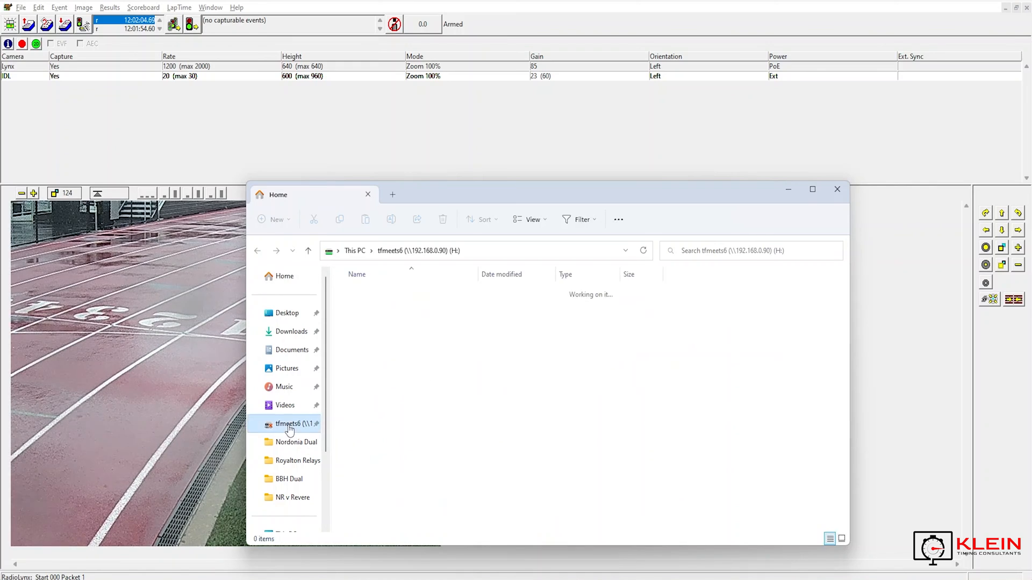
pyautogui.click(288, 424)
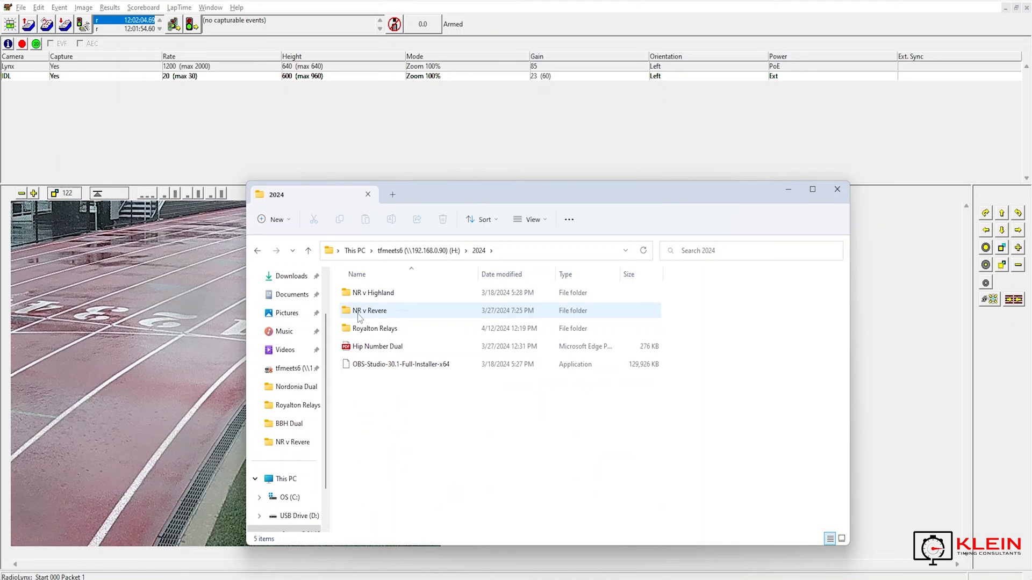
pyautogui.moveTo(374, 329)
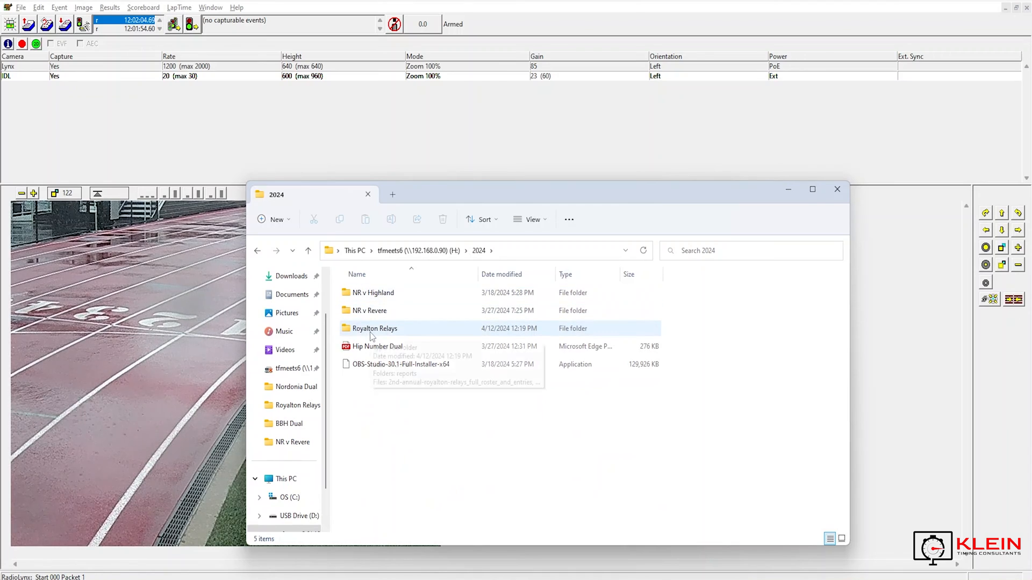
pyautogui.moveTo(374, 332)
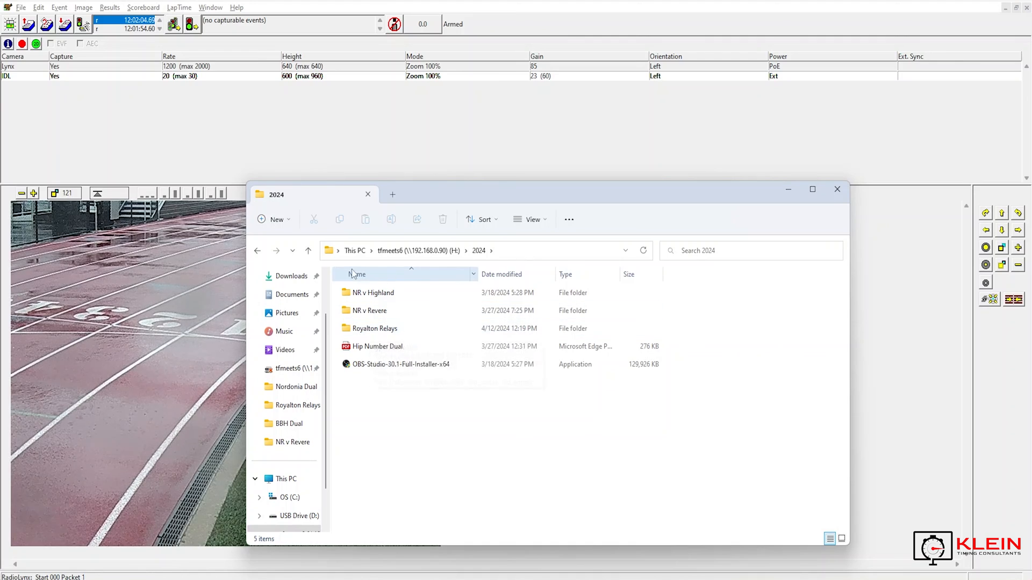
pyautogui.click(285, 496)
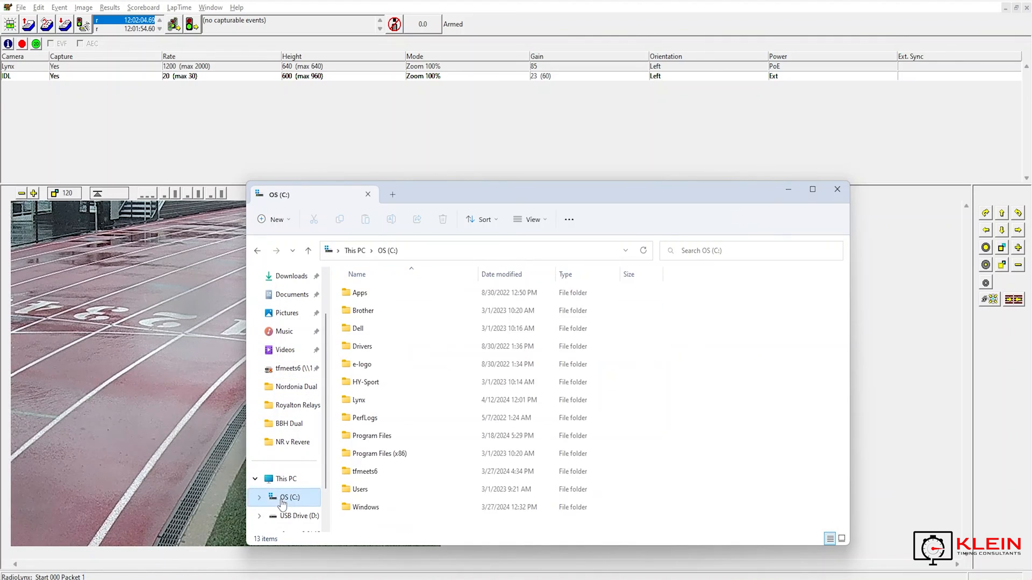
pyautogui.click(365, 381)
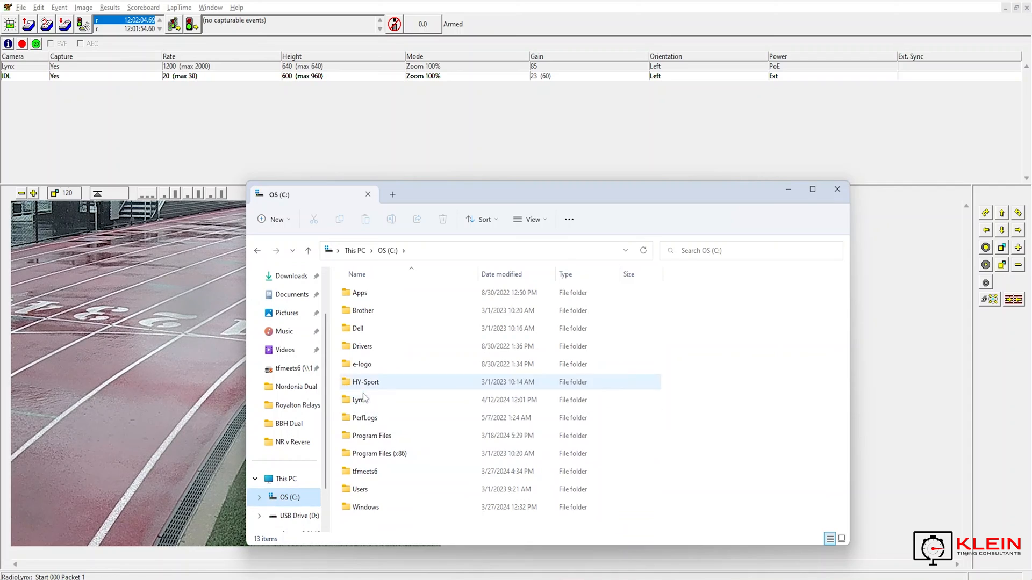
pyautogui.doubleClick(359, 399)
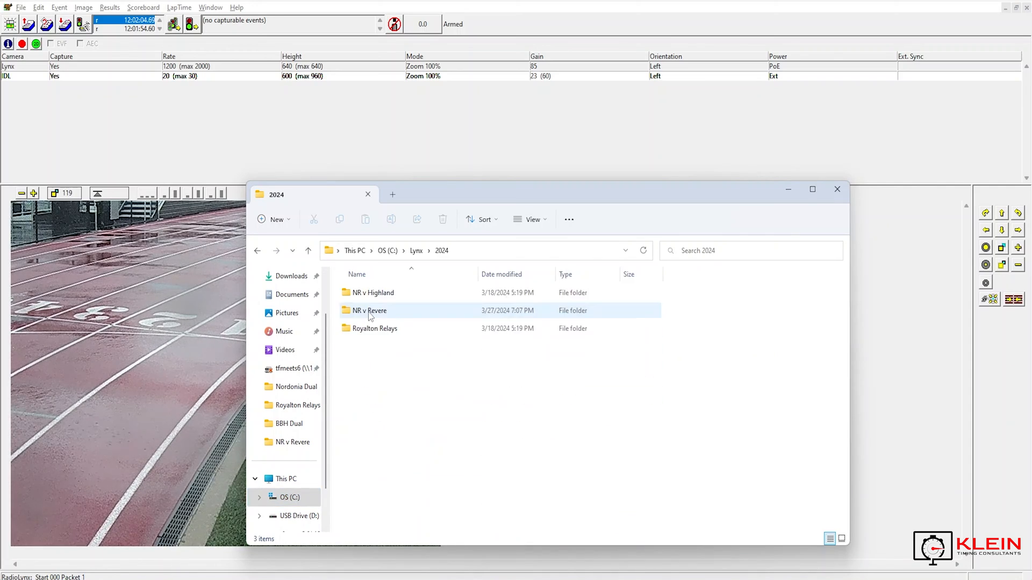
pyautogui.moveTo(374, 329)
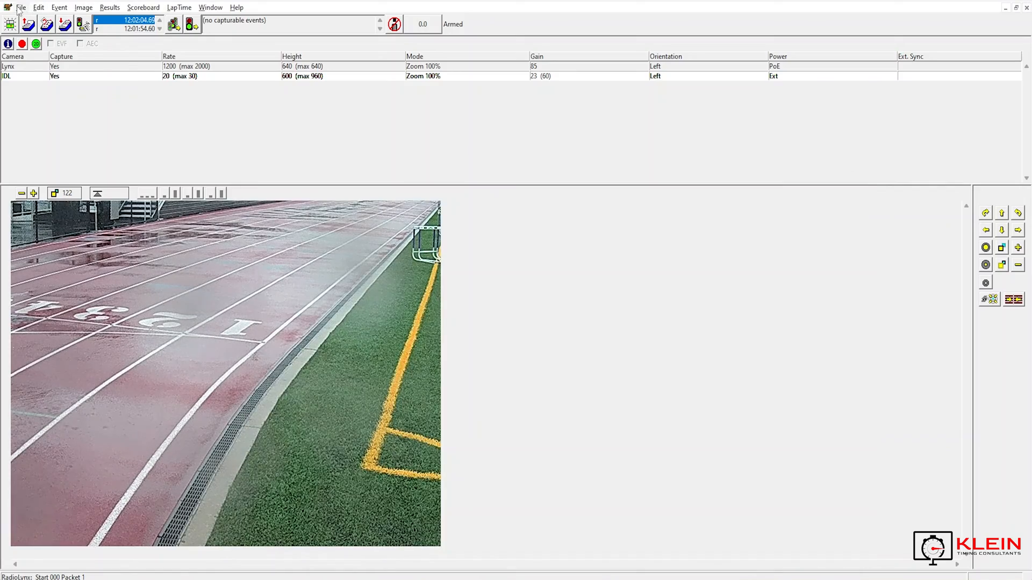
# Step: Clear the competition name in FinishLynx options and show the Event directory settings
pyautogui.click(21, 8)
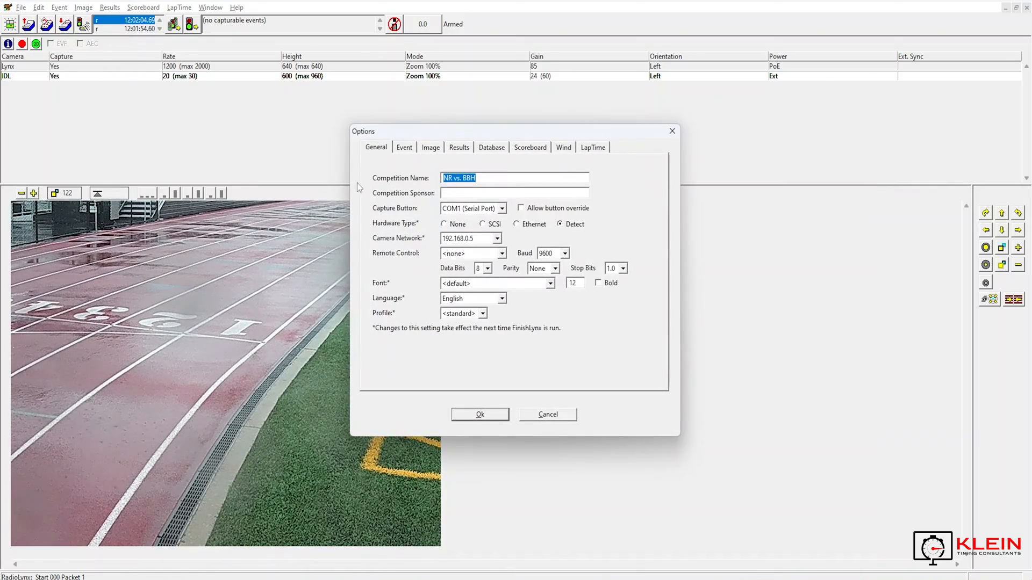
pyautogui.press('Delete')
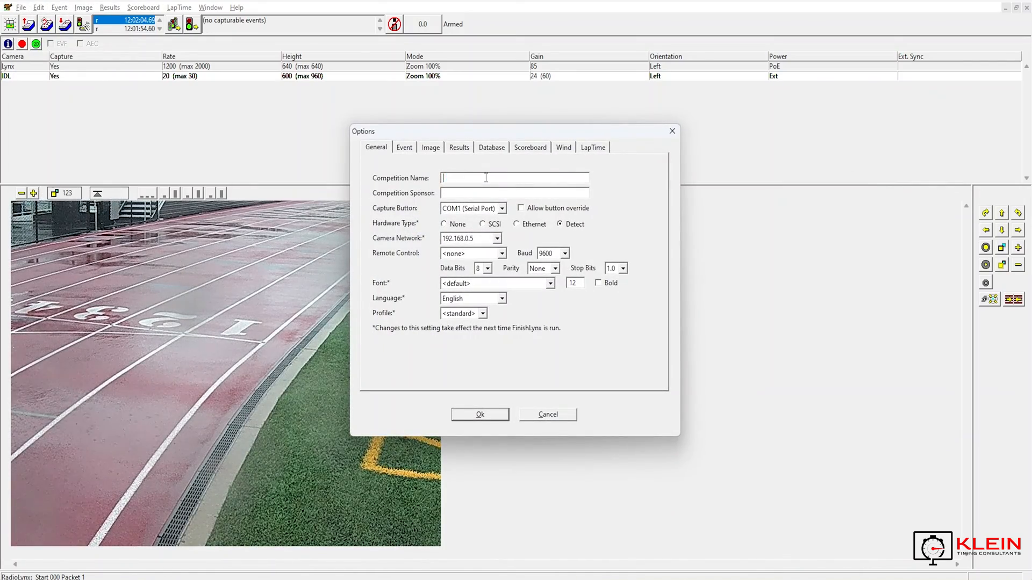
pyautogui.click(404, 147)
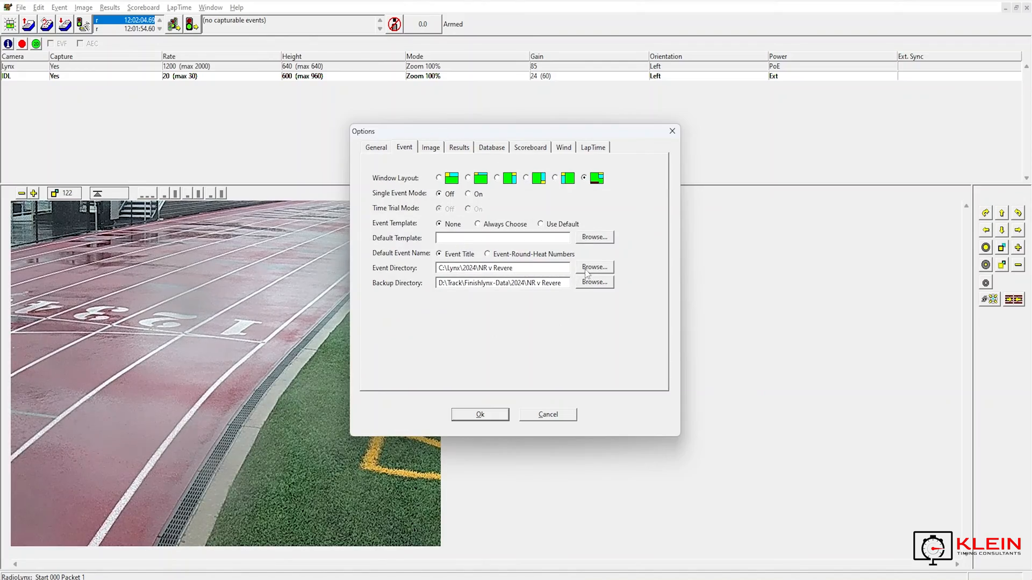
# Step: Set the event directory to C:\Lynx\2024\Royalton Relays
pyautogui.click(593, 267)
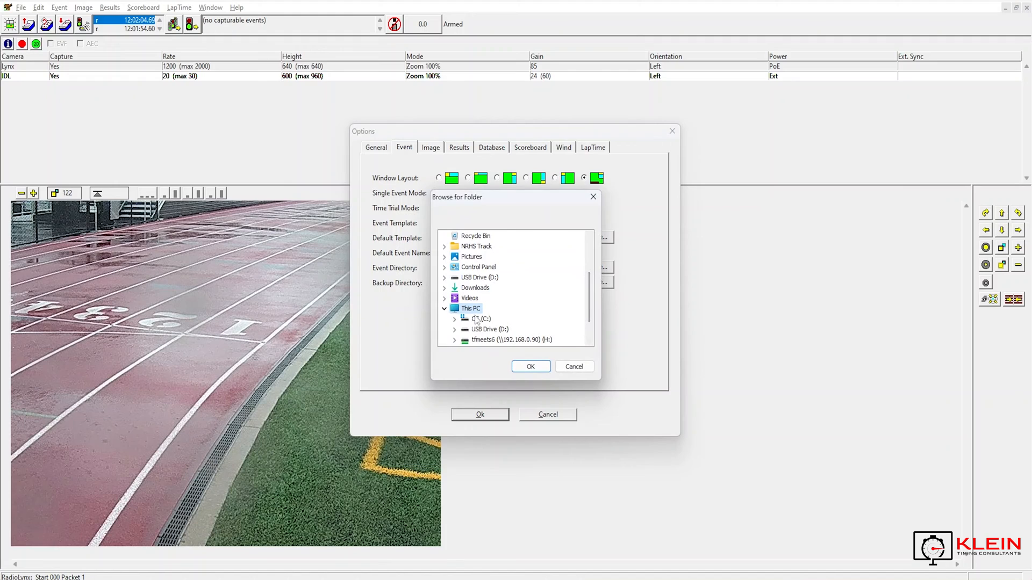
pyautogui.click(454, 318)
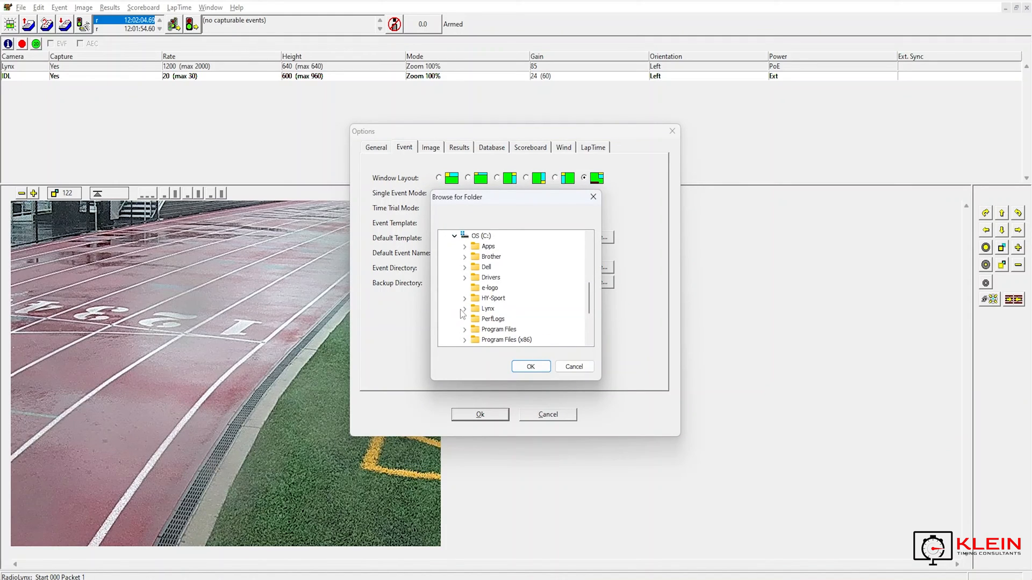
pyautogui.click(464, 308)
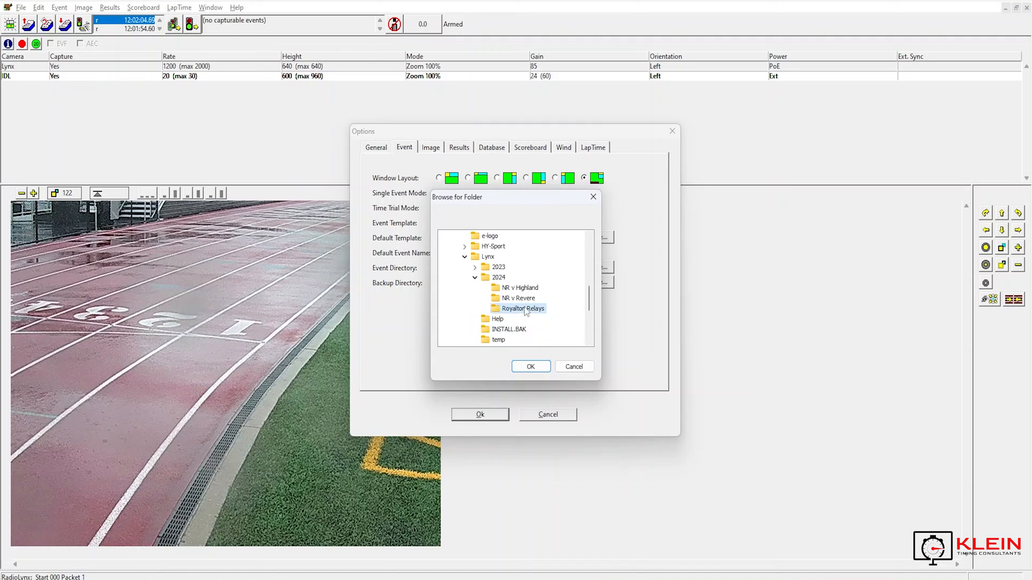
pyautogui.click(529, 367)
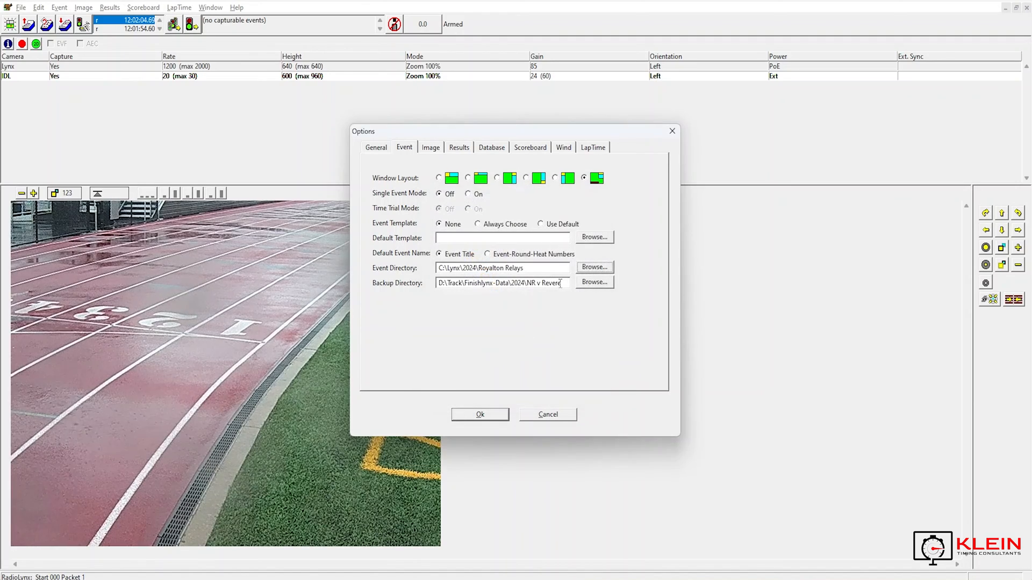
# Step: Browse tfmeets6 > 2024 > Royalton Relays looking for a backup folder
pyautogui.tripleClick(500, 283)
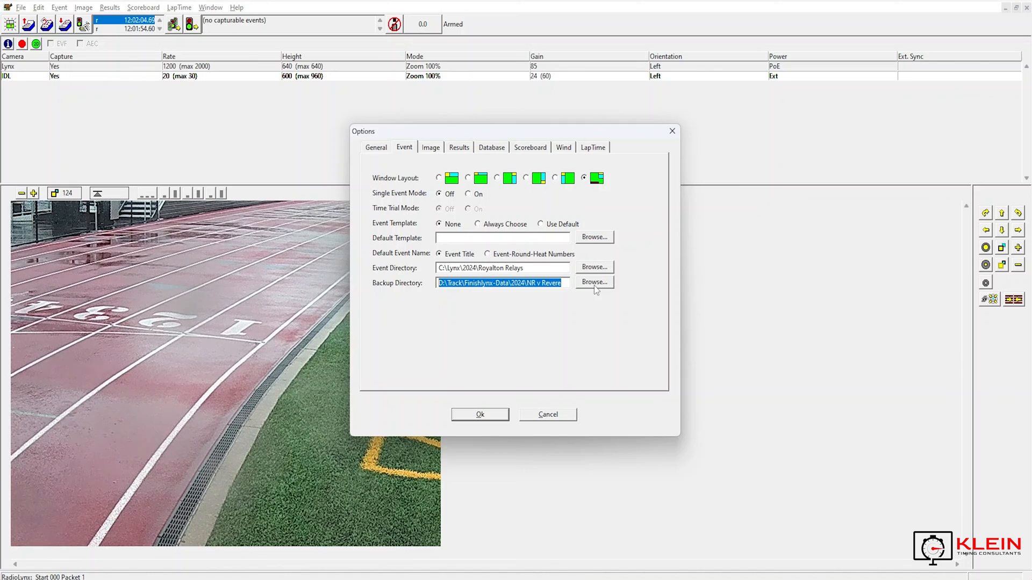
pyautogui.click(593, 283)
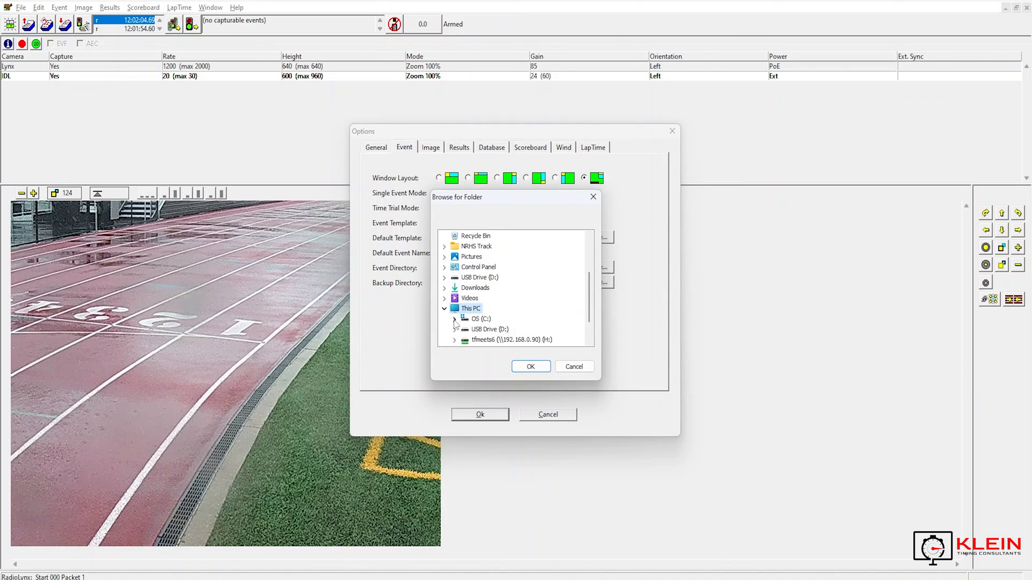
pyautogui.click(455, 320)
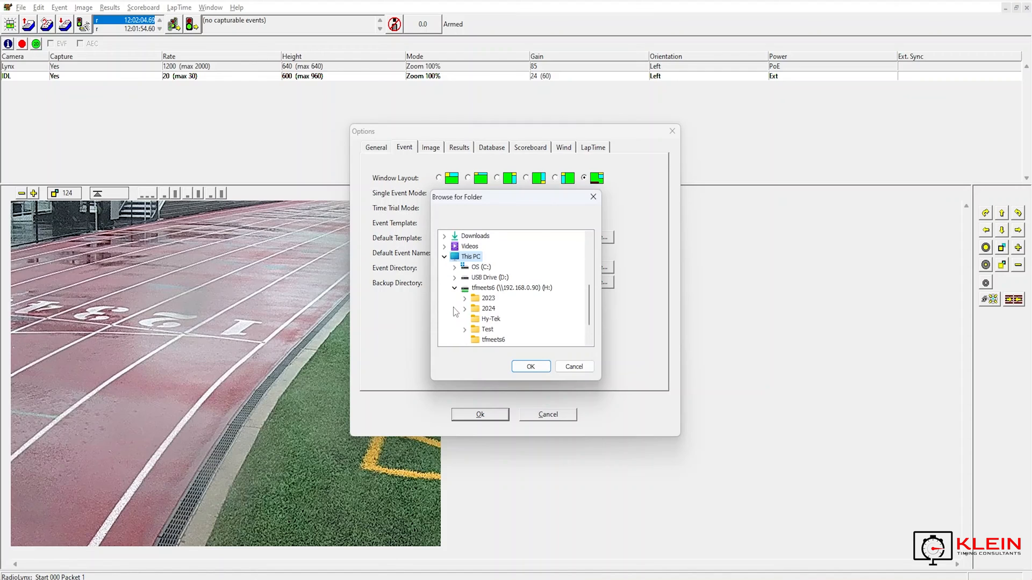
pyautogui.click(465, 308)
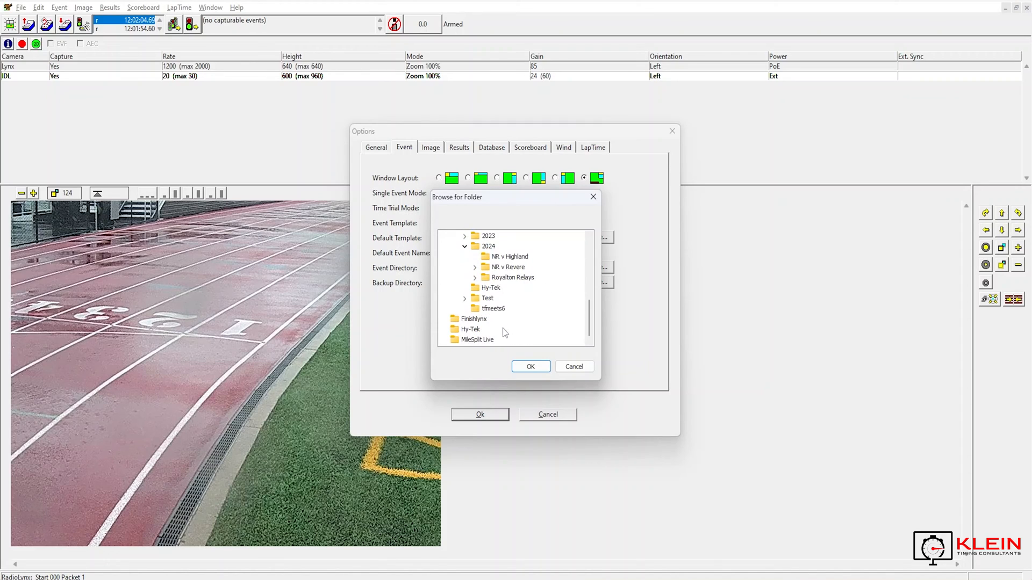
pyautogui.click(475, 277)
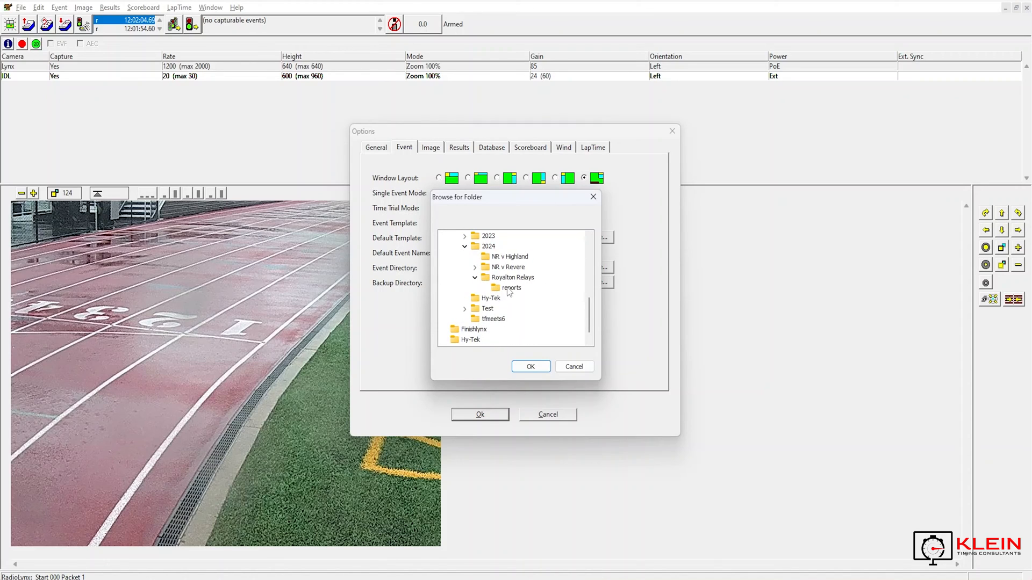
pyautogui.click(511, 289)
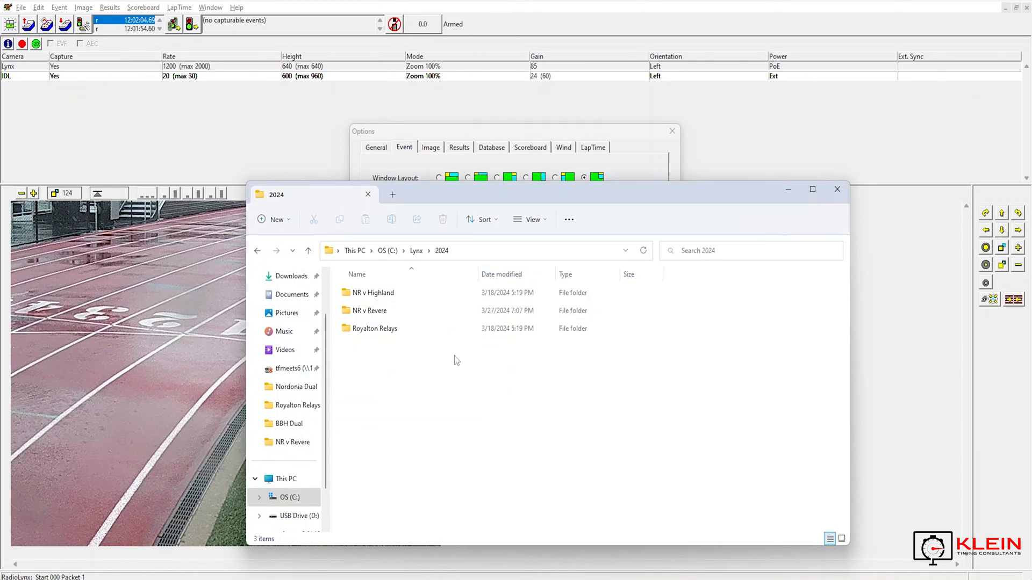
pyautogui.moveTo(297, 368)
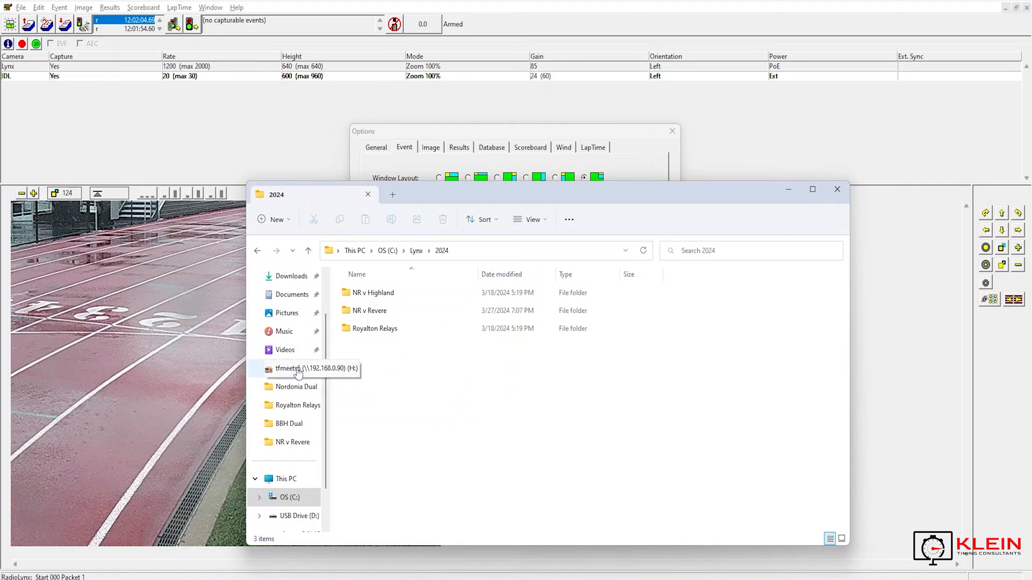
# Step: Create a new folder named 'lynx' inside Royalton Relays on the tfmeets6 drive
pyautogui.click(297, 369)
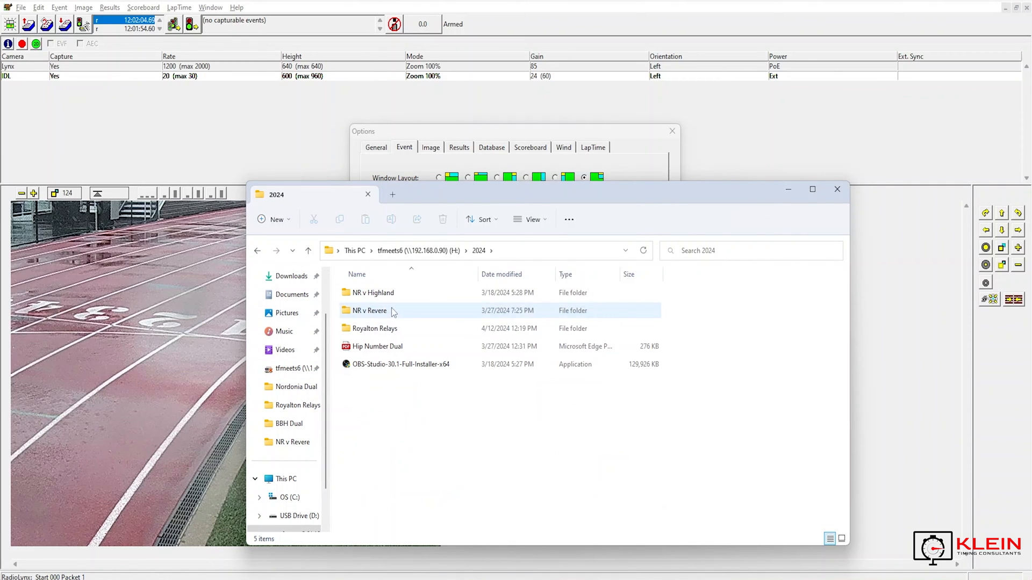
pyautogui.doubleClick(374, 329)
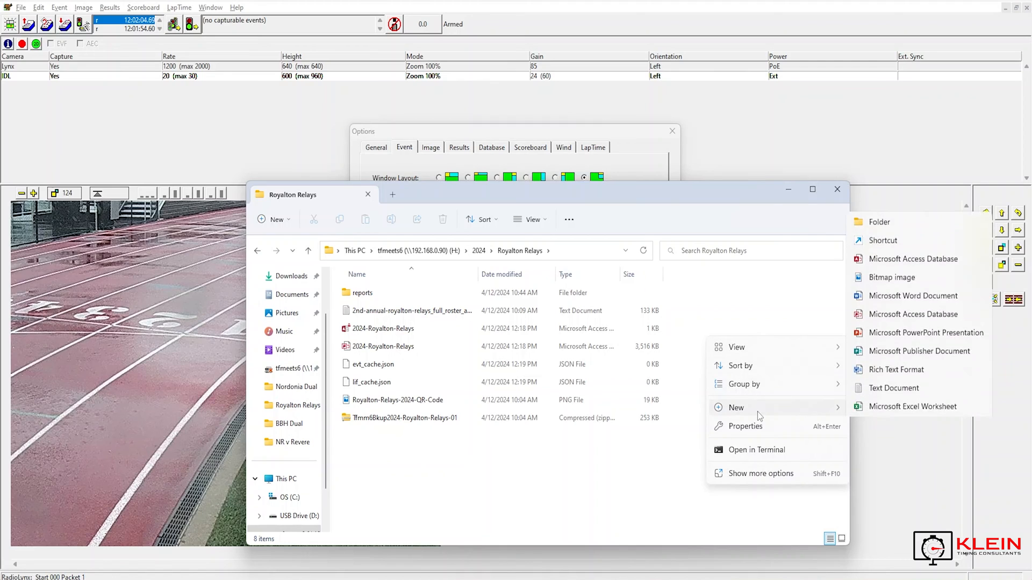
pyautogui.click(878, 222)
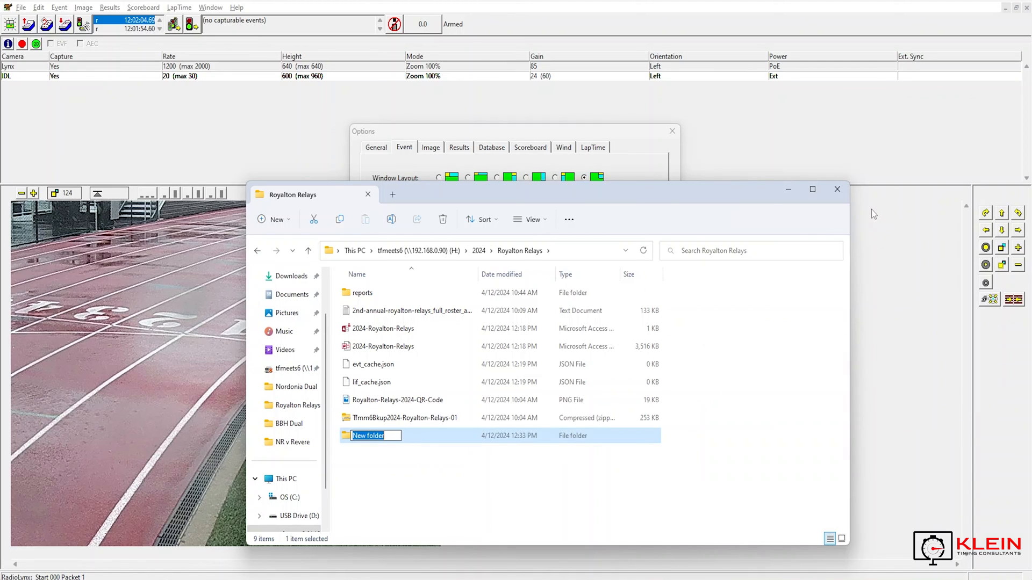
pyautogui.write('lynx')
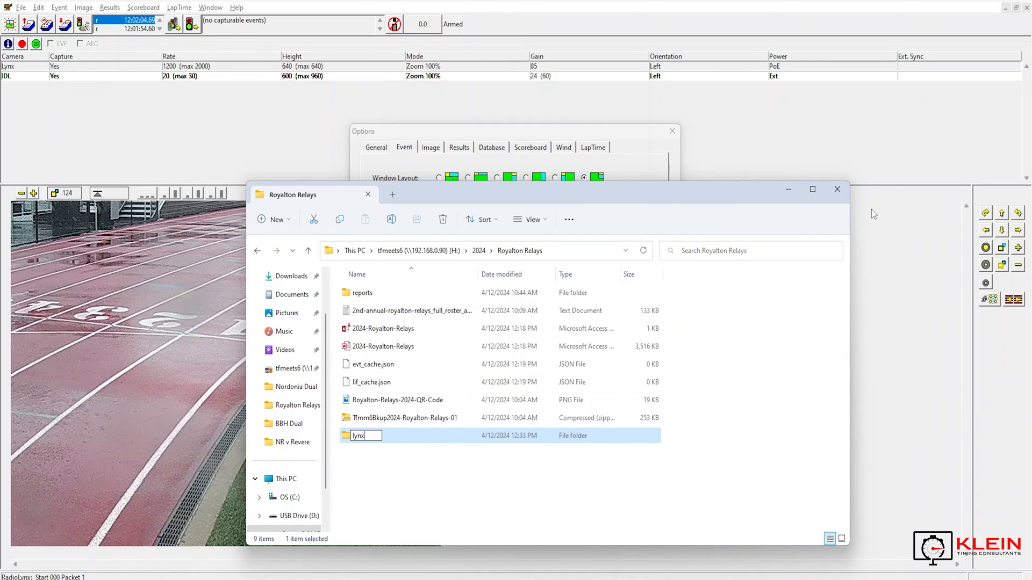
pyautogui.press('Return')
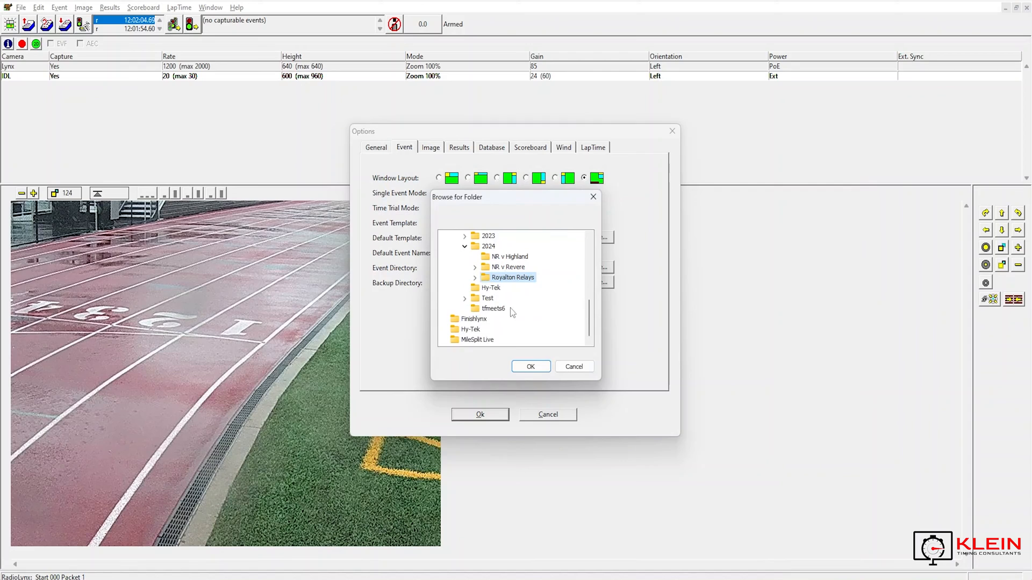
# Step: Refresh the 2024 folder listing and close the first folder chooser
pyautogui.click(476, 277)
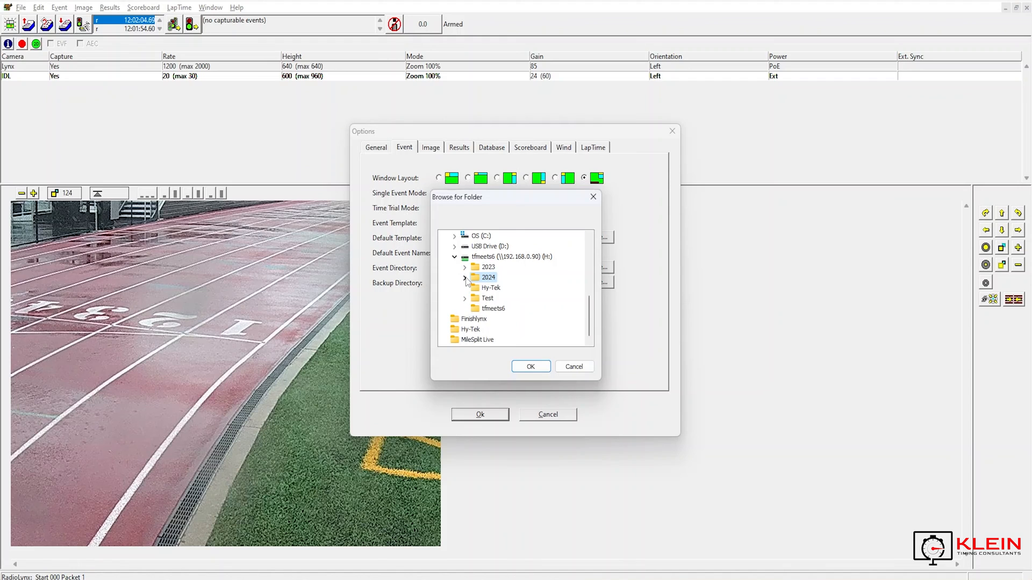
pyautogui.click(464, 278)
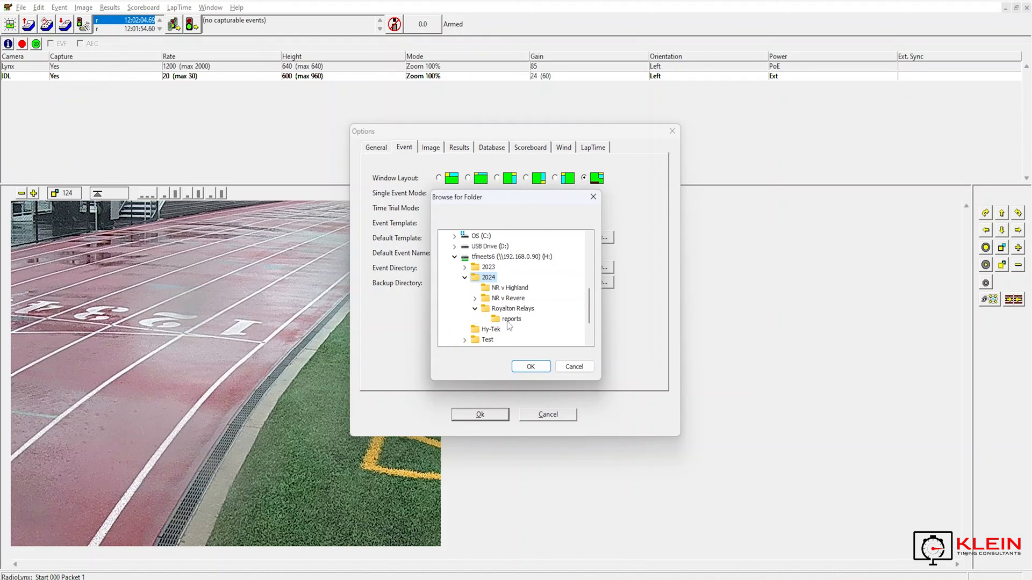
pyautogui.click(530, 366)
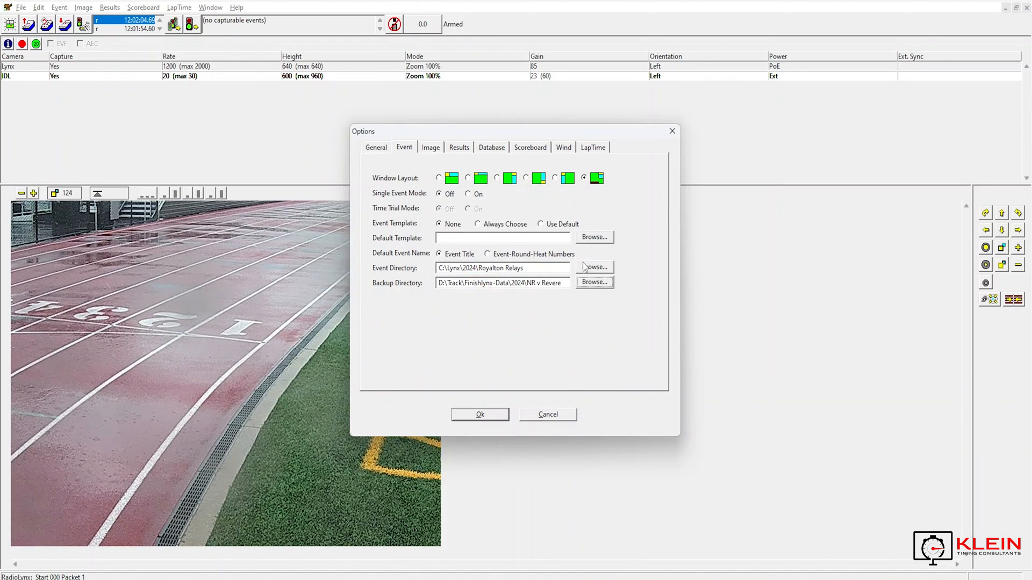
# Step: Set the backup directory to H:\2024\Royalton Relays\lynx
pyautogui.click(593, 267)
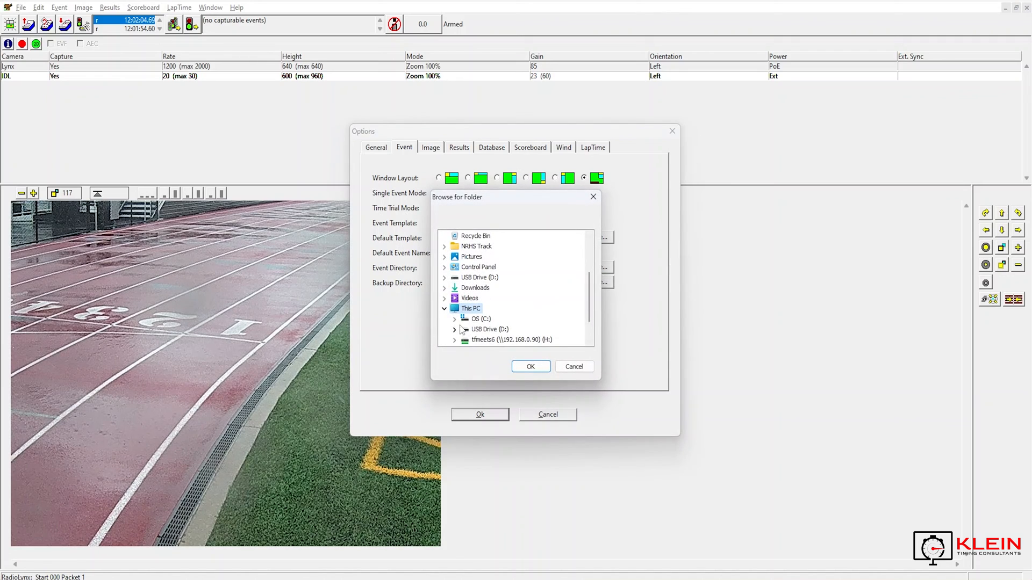
pyautogui.click(454, 339)
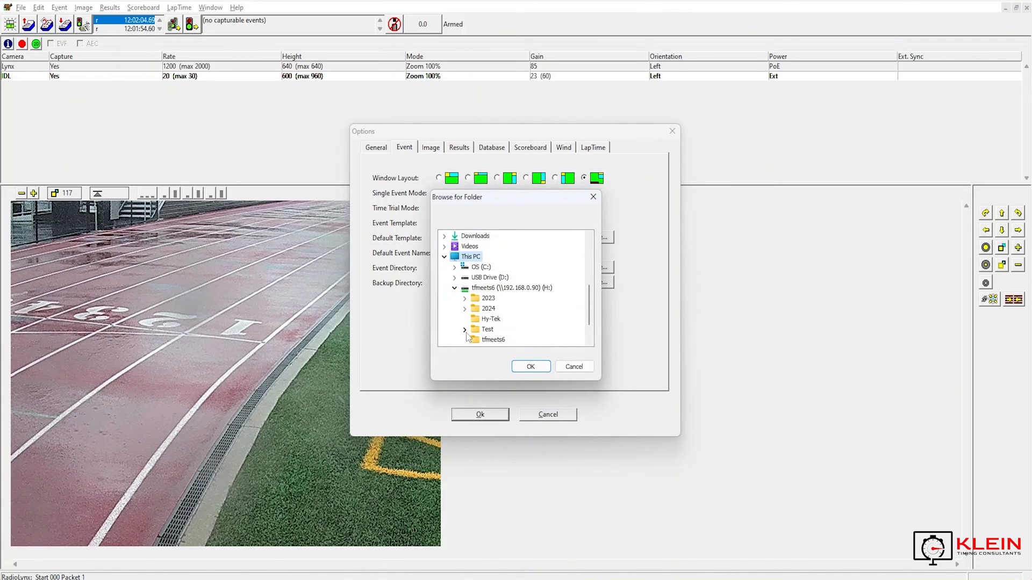
pyautogui.click(466, 298)
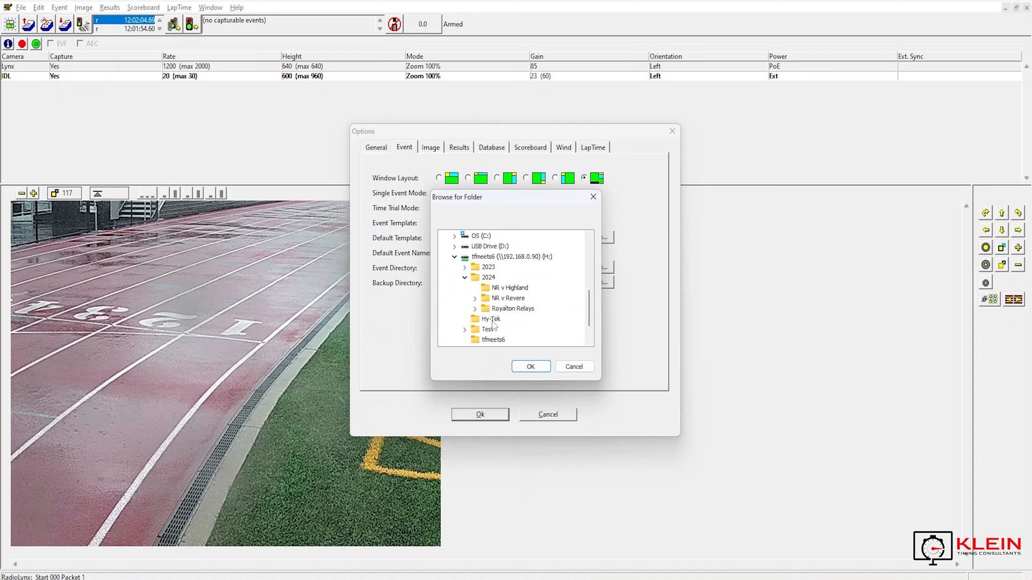
pyautogui.click(476, 309)
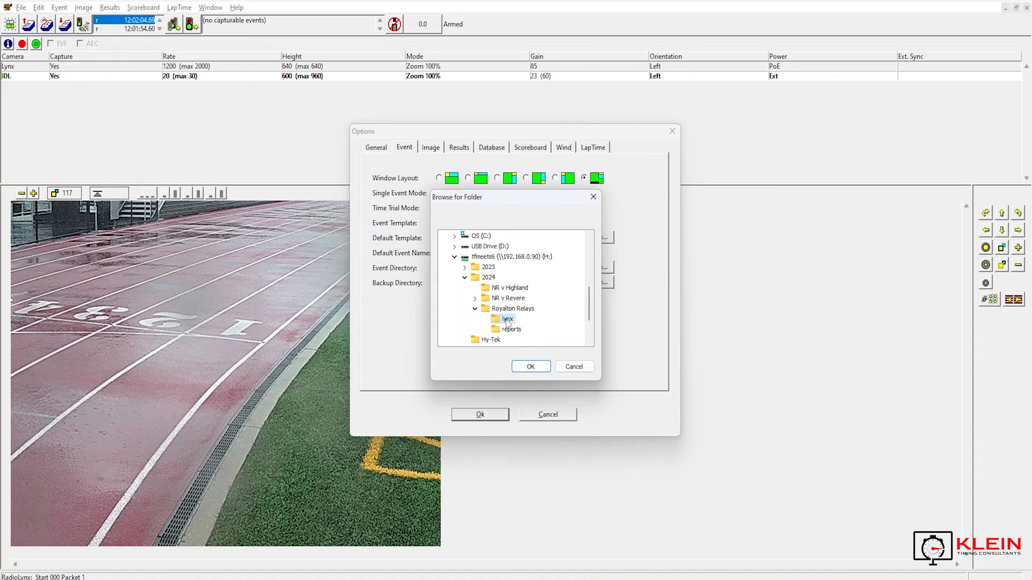
pyautogui.click(530, 367)
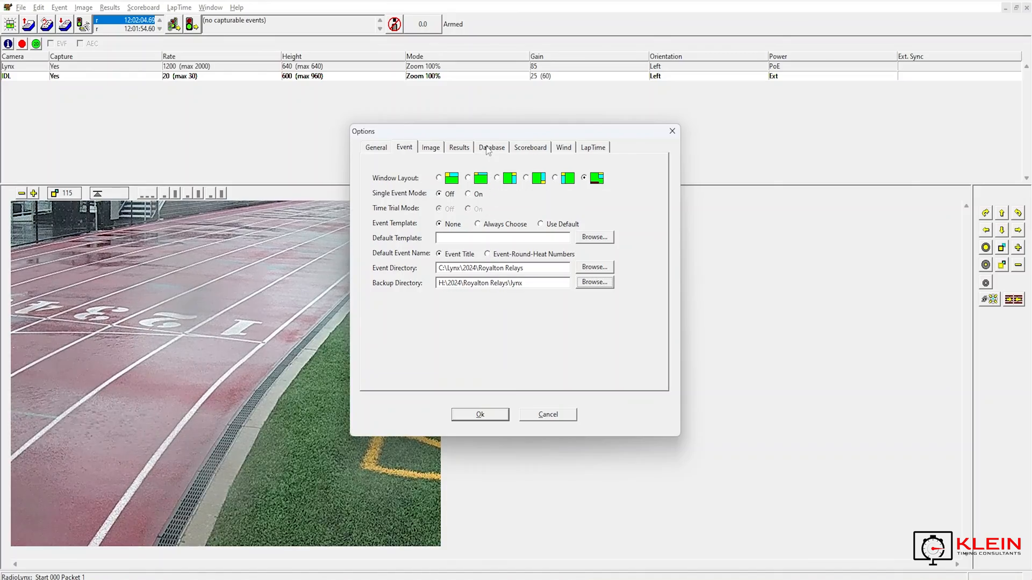
# Step: Point the database input directory to H:\2024\Royalton Relays on the tfmeets6 drive
pyautogui.click(491, 148)
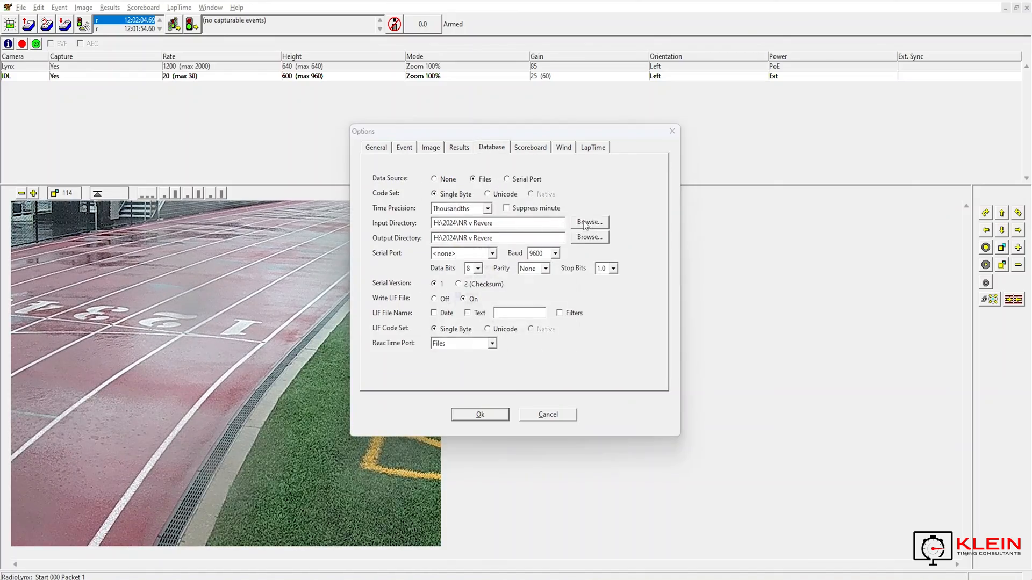
pyautogui.click(588, 222)
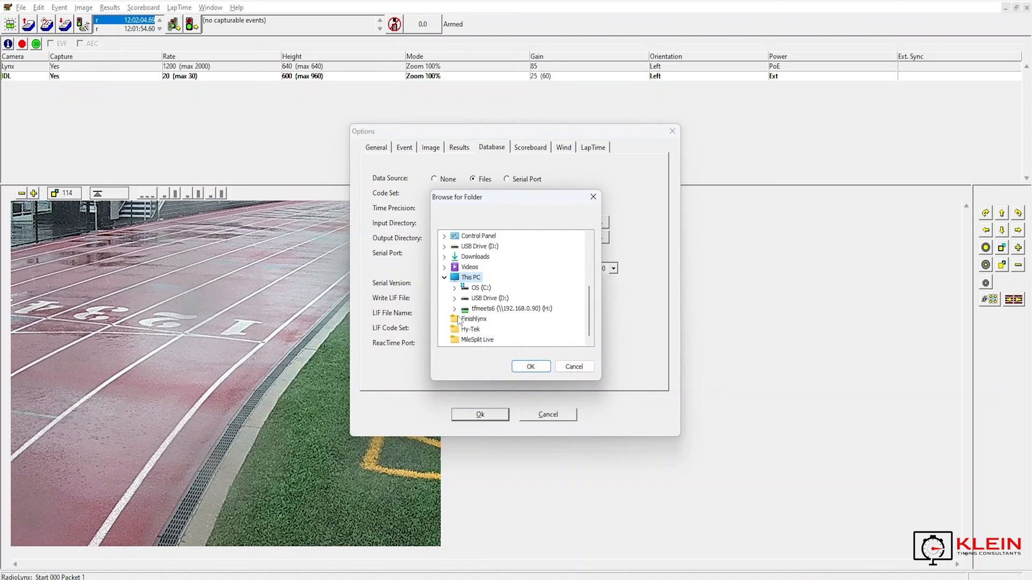
pyautogui.click(454, 309)
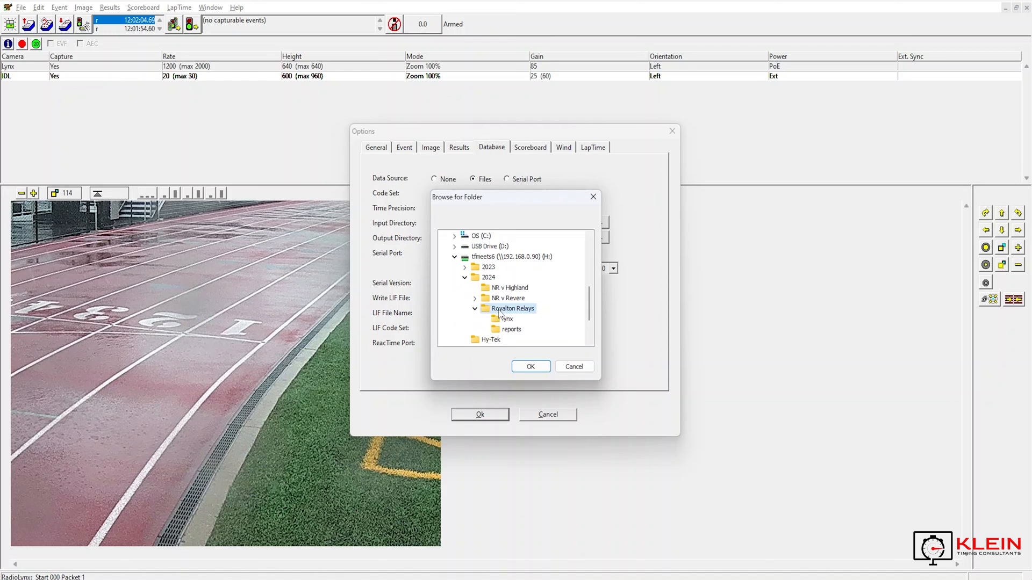
pyautogui.click(530, 367)
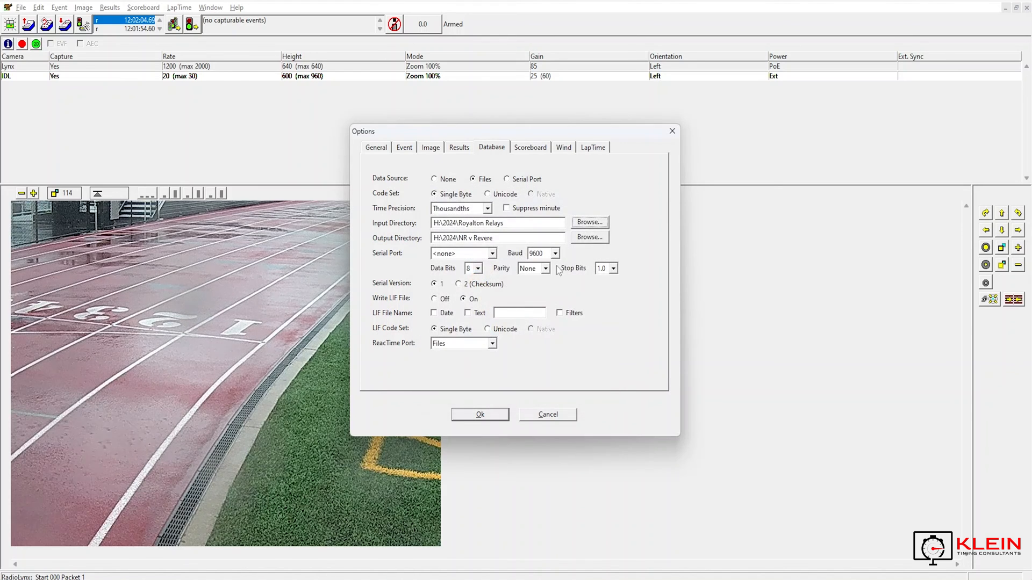
# Step: Point the database output directory to H:\2024\Royalton Relays as well
pyautogui.click(588, 238)
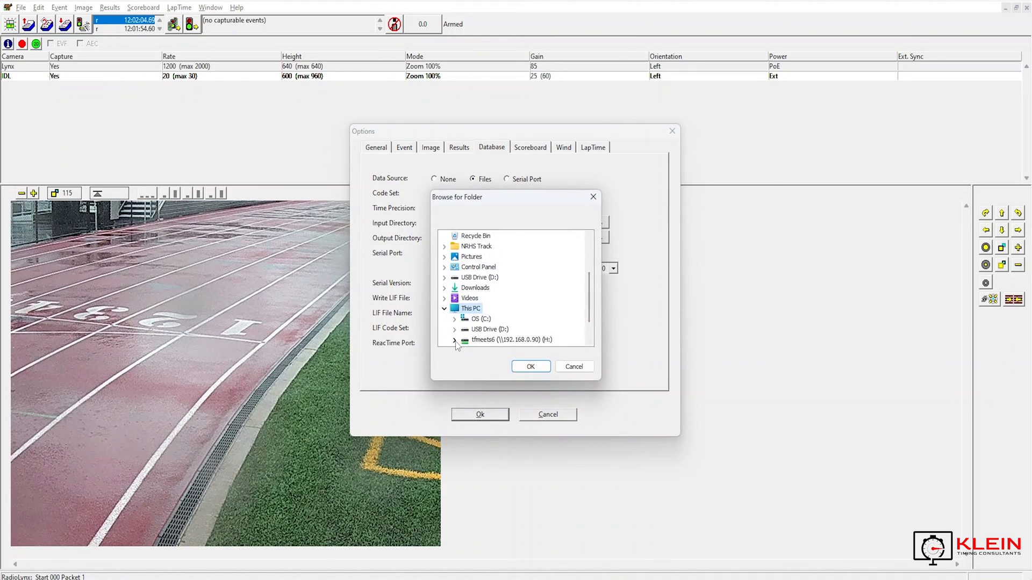
pyautogui.click(455, 341)
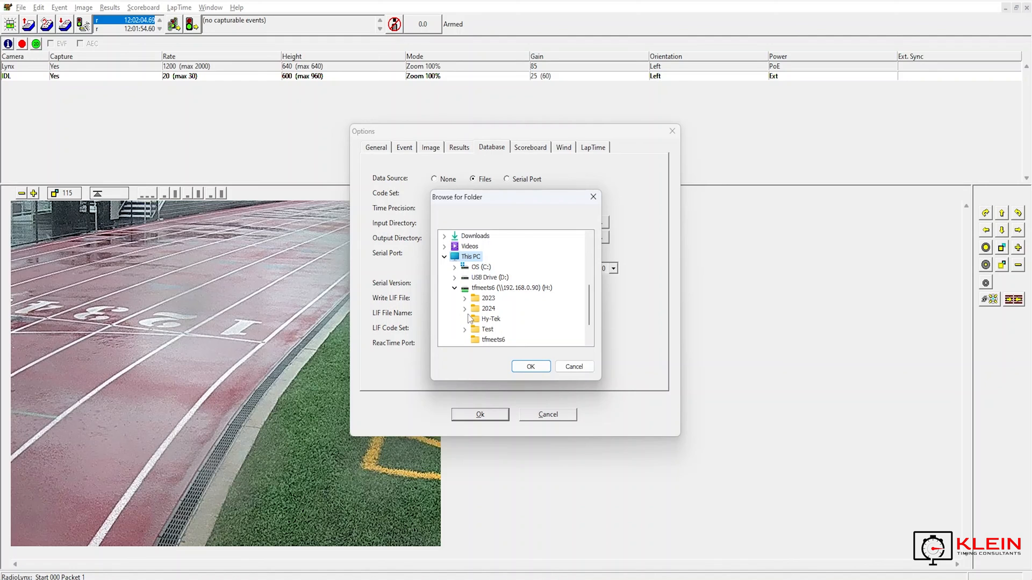
pyautogui.click(475, 308)
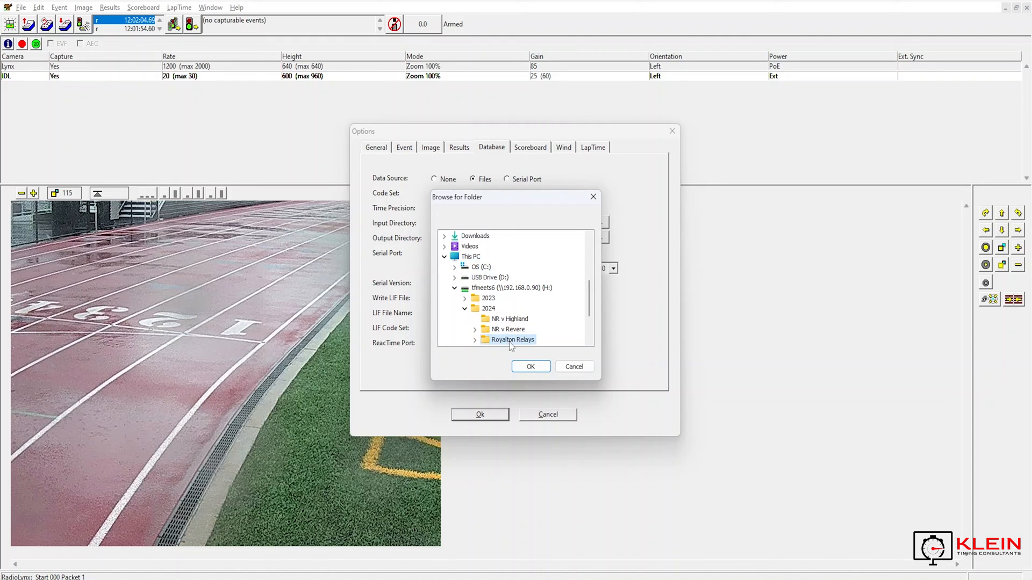
pyautogui.click(530, 366)
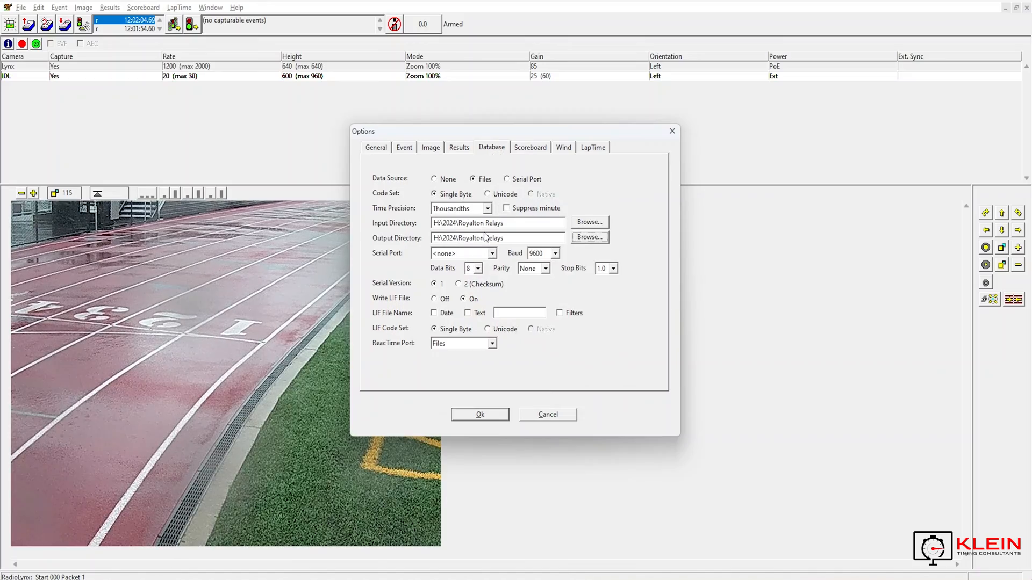
pyautogui.click(404, 148)
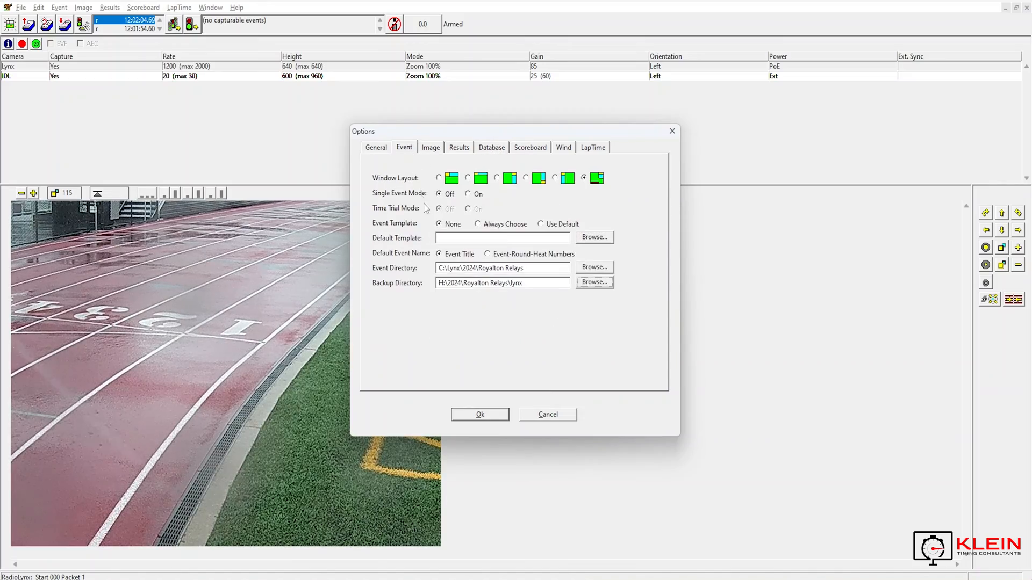
# Step: Review the event and backup directory paths by selecting each field
pyautogui.tripleClick(503, 268)
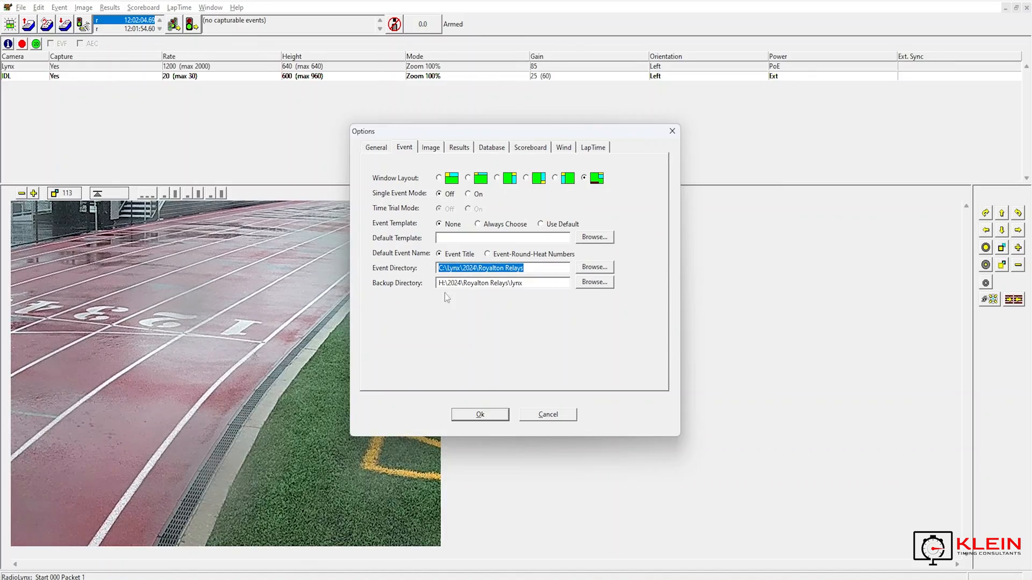
pyautogui.click(502, 283)
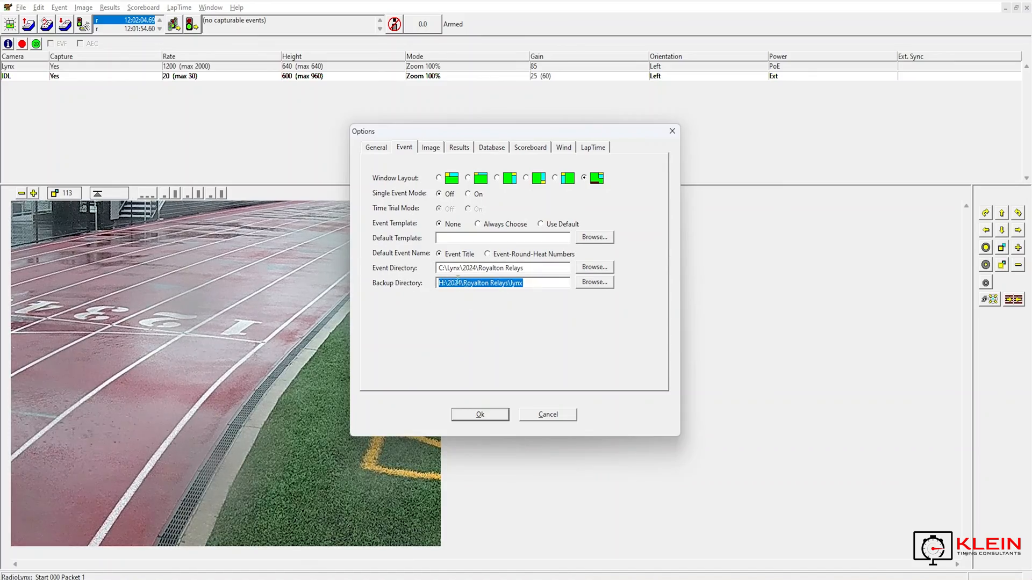
pyautogui.doubleClick(481, 267)
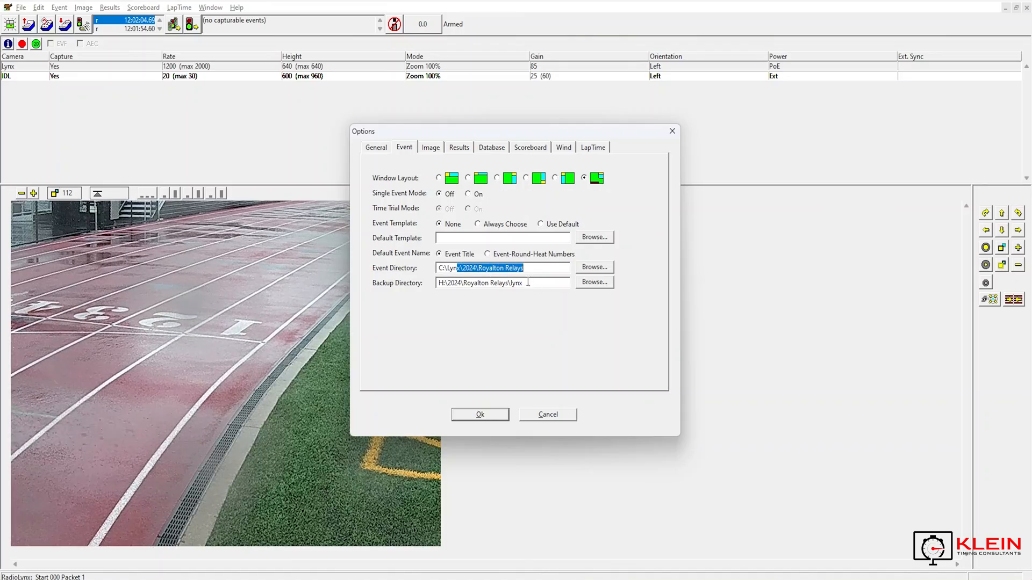
pyautogui.tripleClick(502, 283)
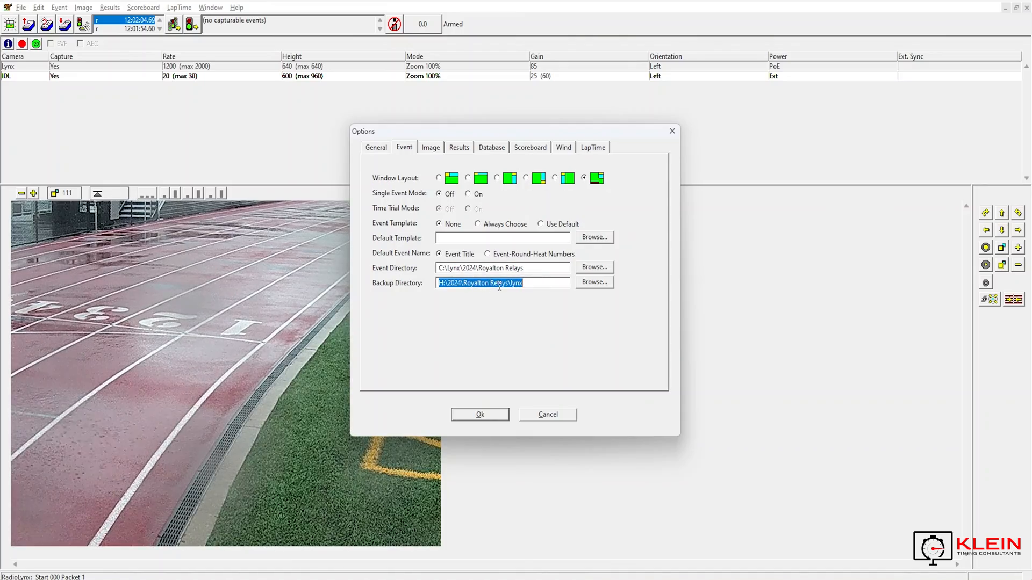
# Step: Return to the Database settings and begin browsing for the input directory
pyautogui.click(491, 147)
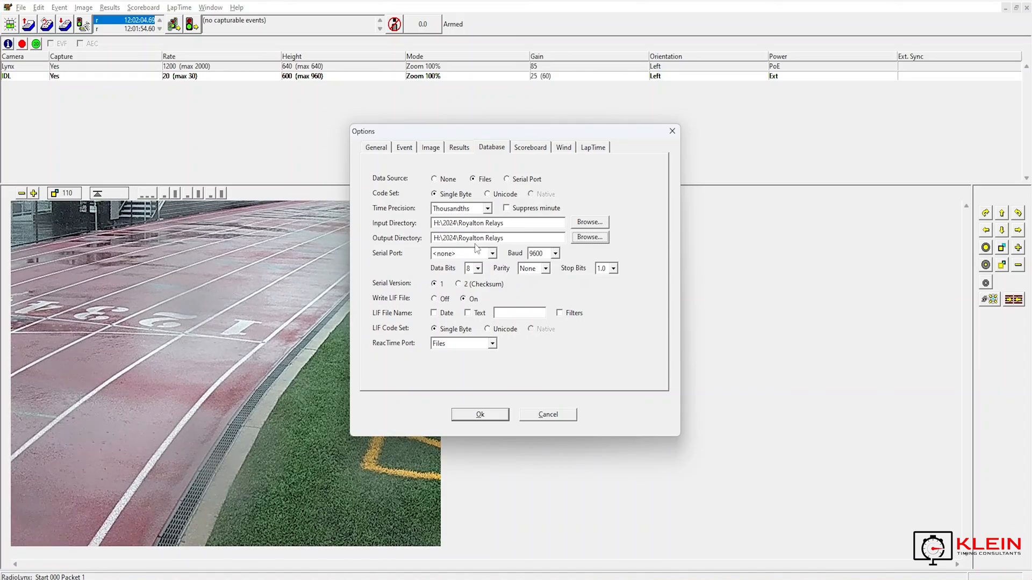
pyautogui.click(588, 222)
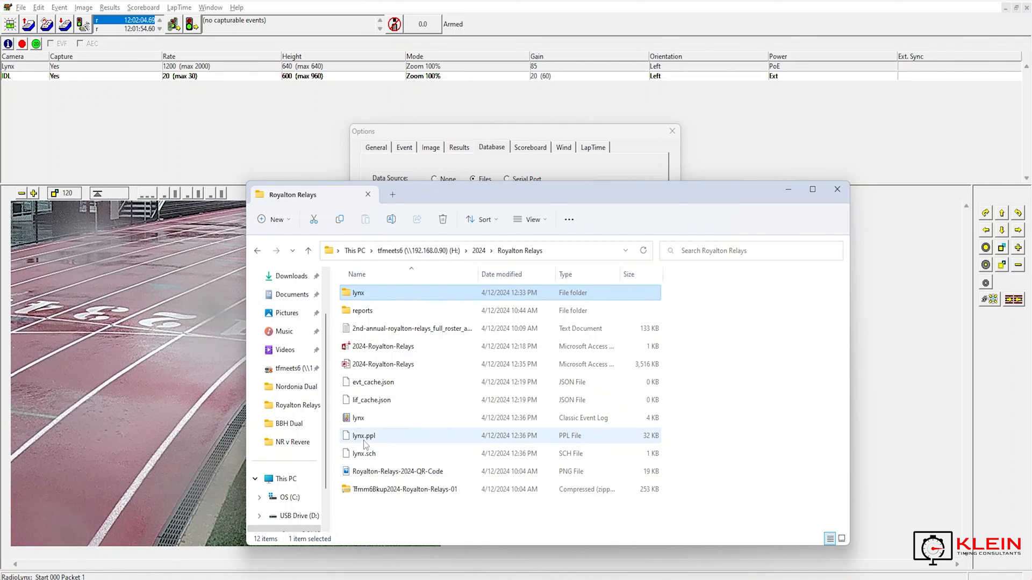
pyautogui.click(364, 454)
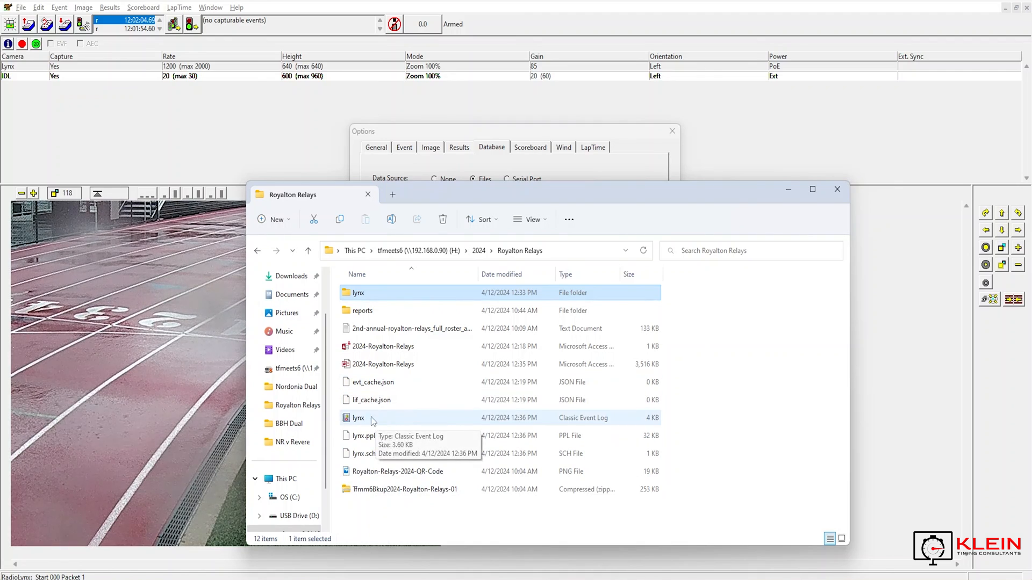
pyautogui.moveTo(643, 256)
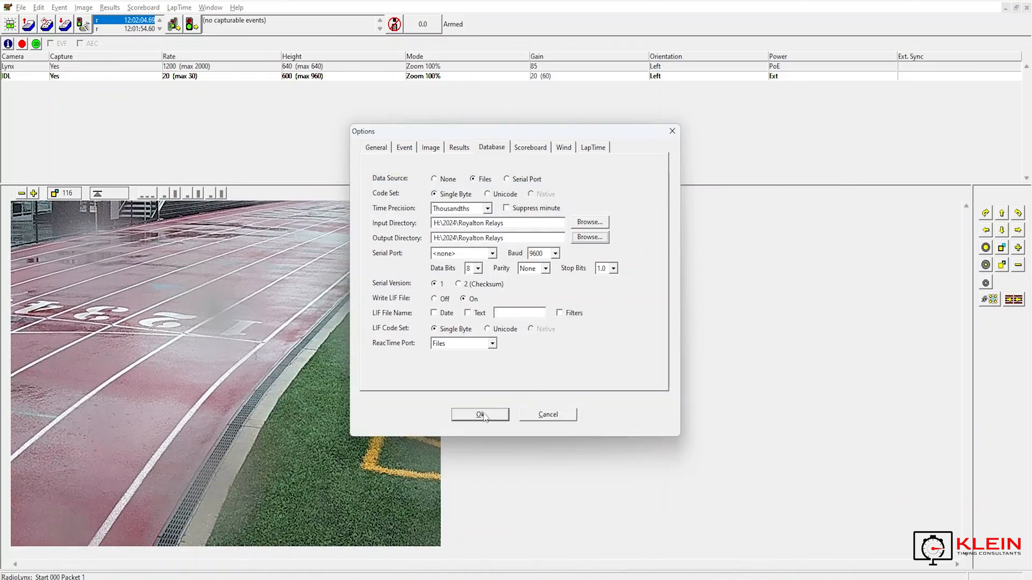
# Step: Save the options, load today's schedule and choose Mixed 4x1600 Meter Relay (15,1,1)
pyautogui.click(479, 414)
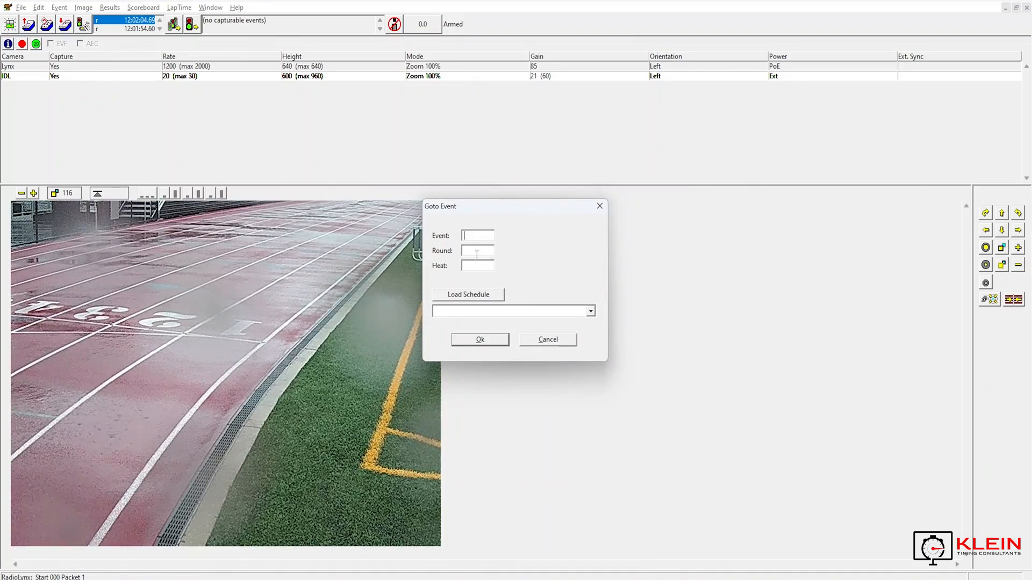
pyautogui.click(591, 311)
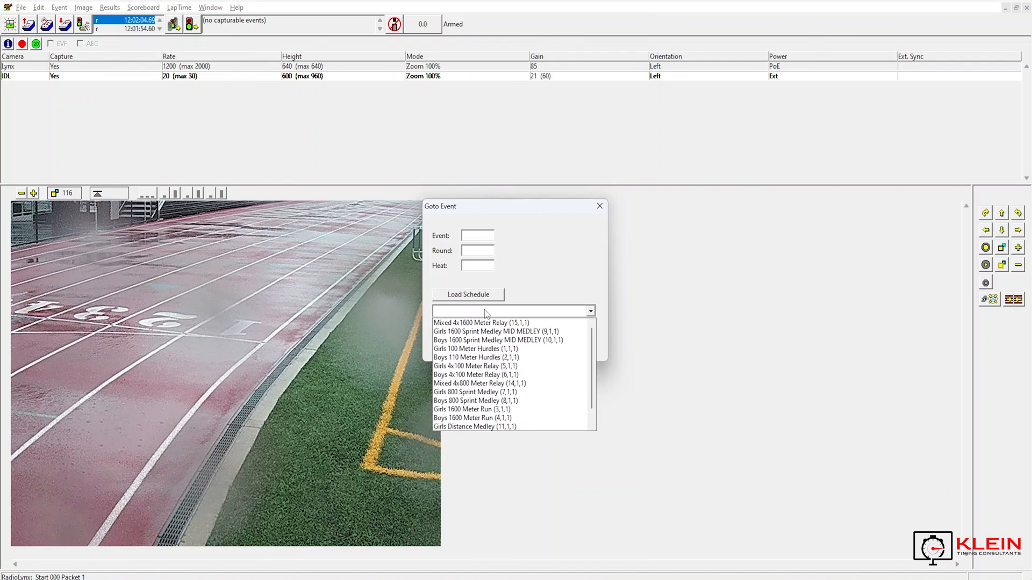
pyautogui.click(481, 322)
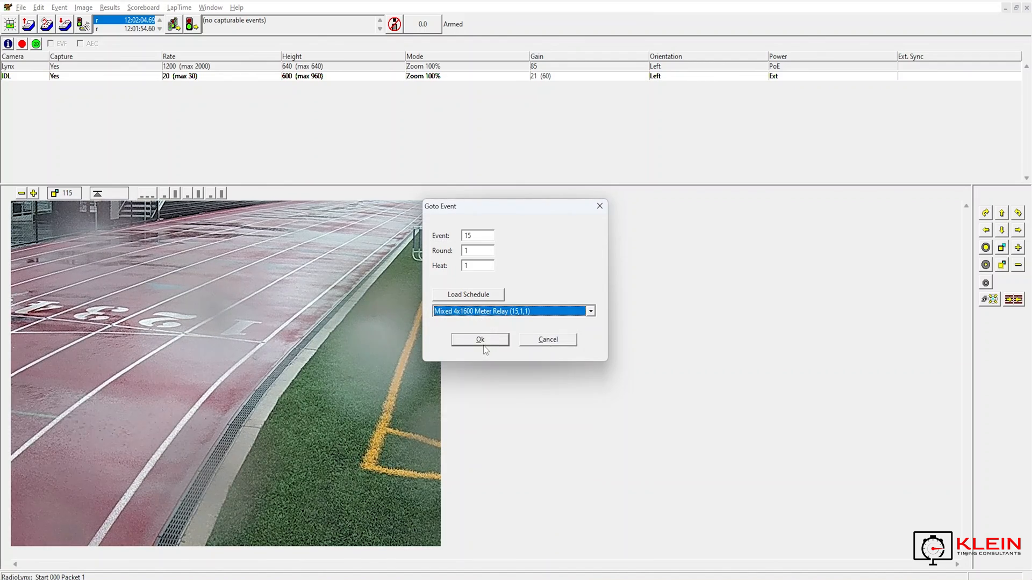